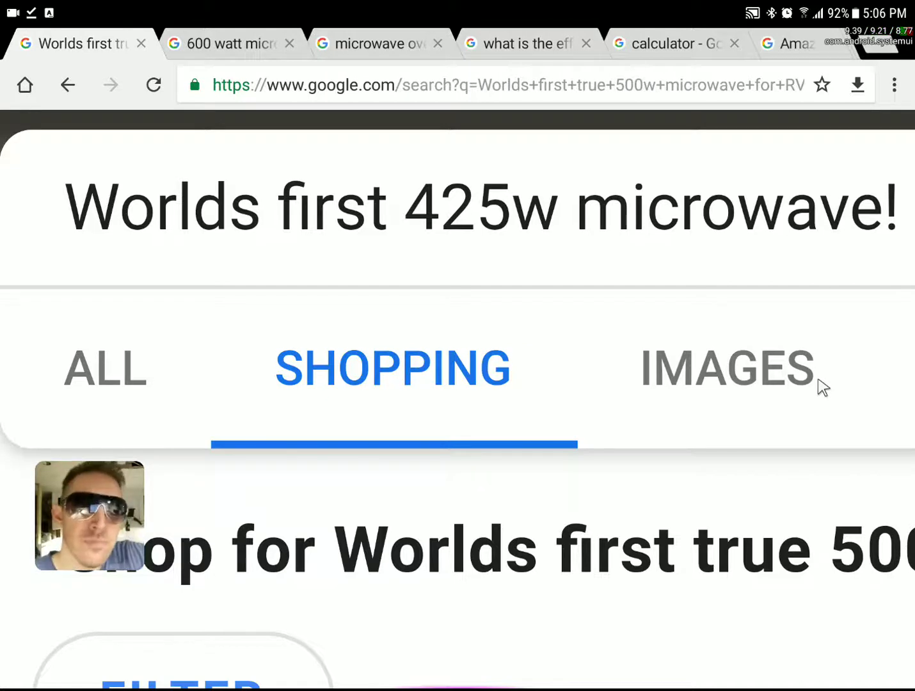
mouse_move(854, 252)
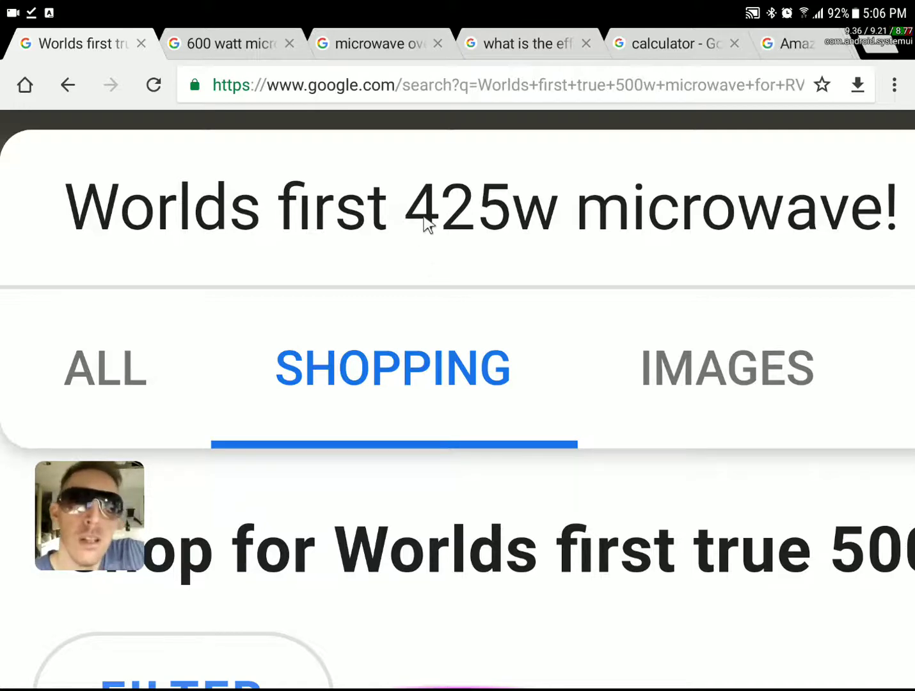
mouse_move(127, 154)
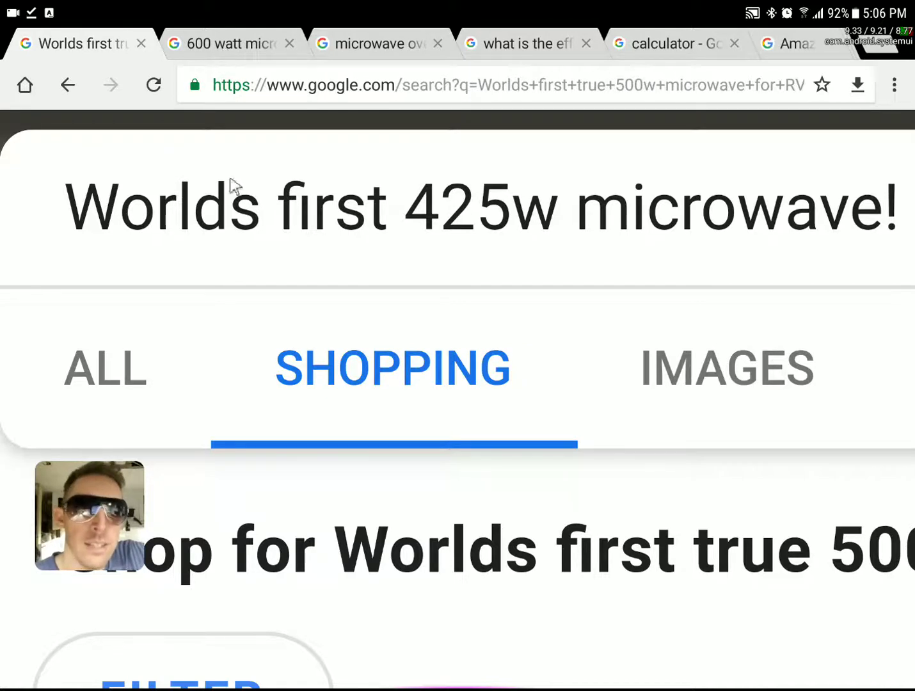
mouse_move(439, 228)
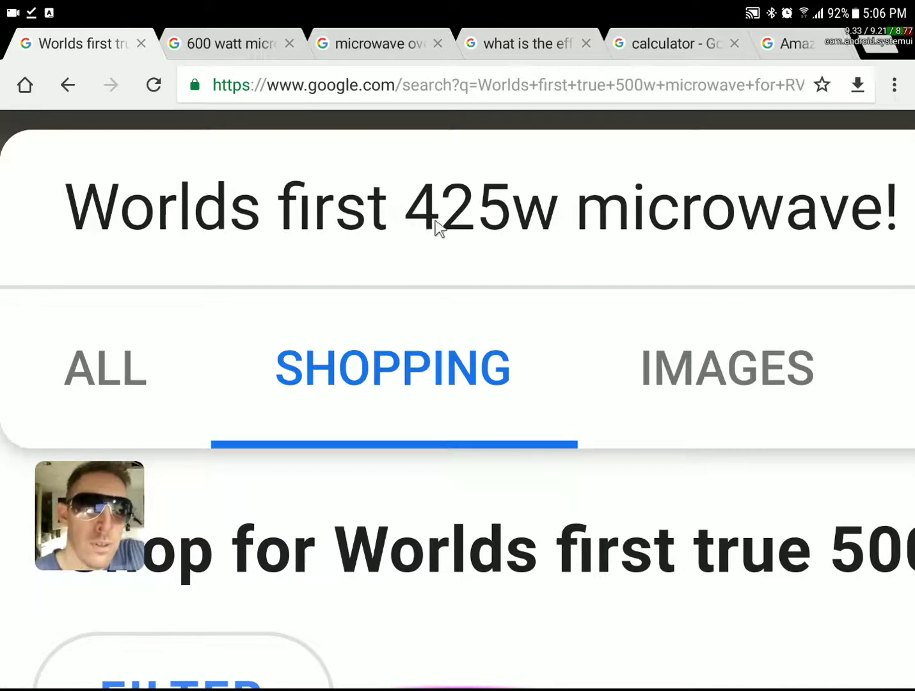
mouse_move(457, 278)
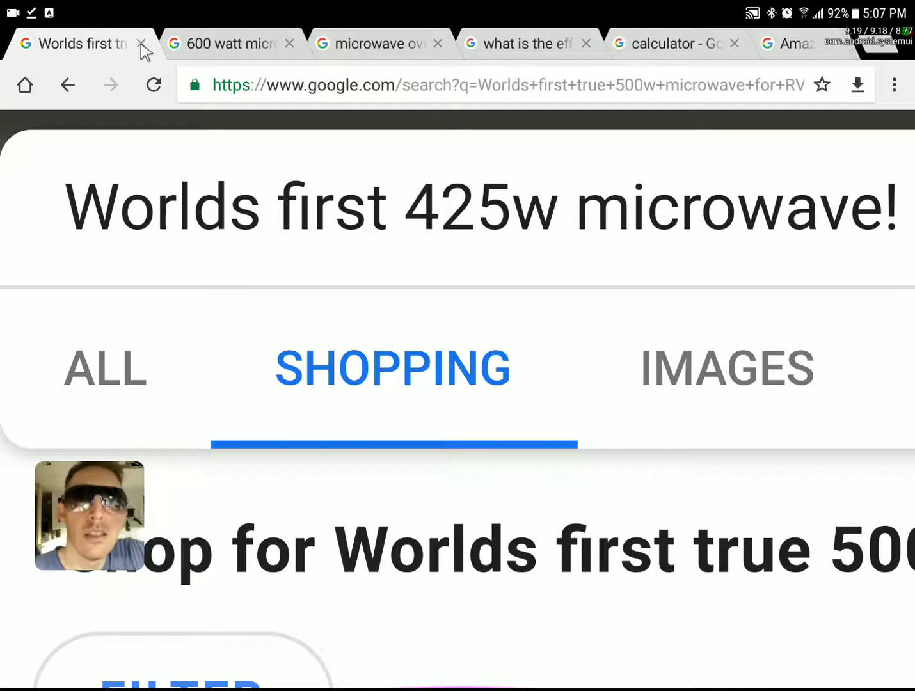
- Close the 'Worlds first microwave' tab to reveal the 600 watt microwave oven shopping results
left_click(146, 43)
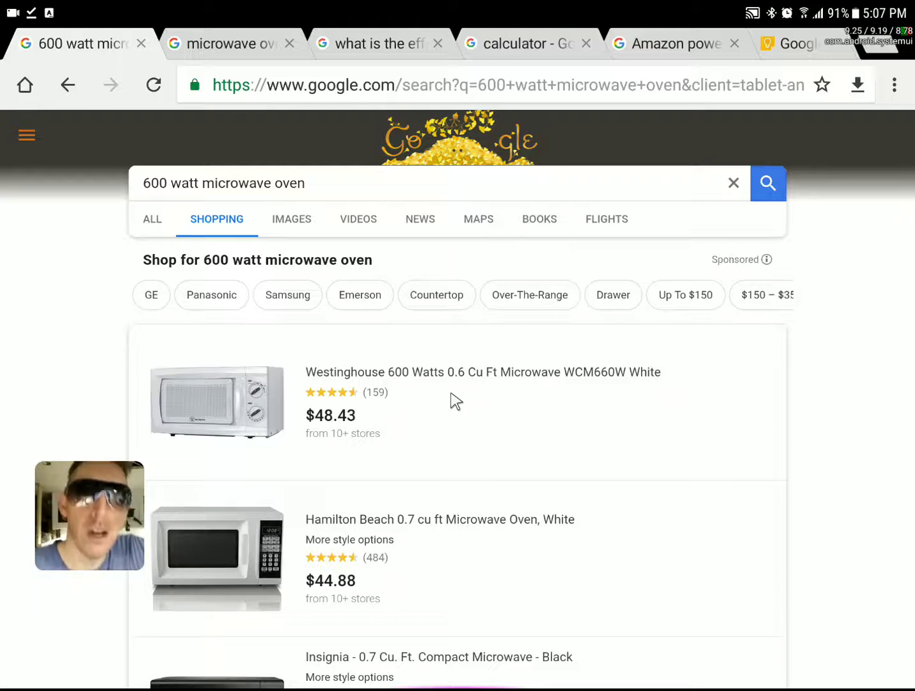
mouse_move(432, 408)
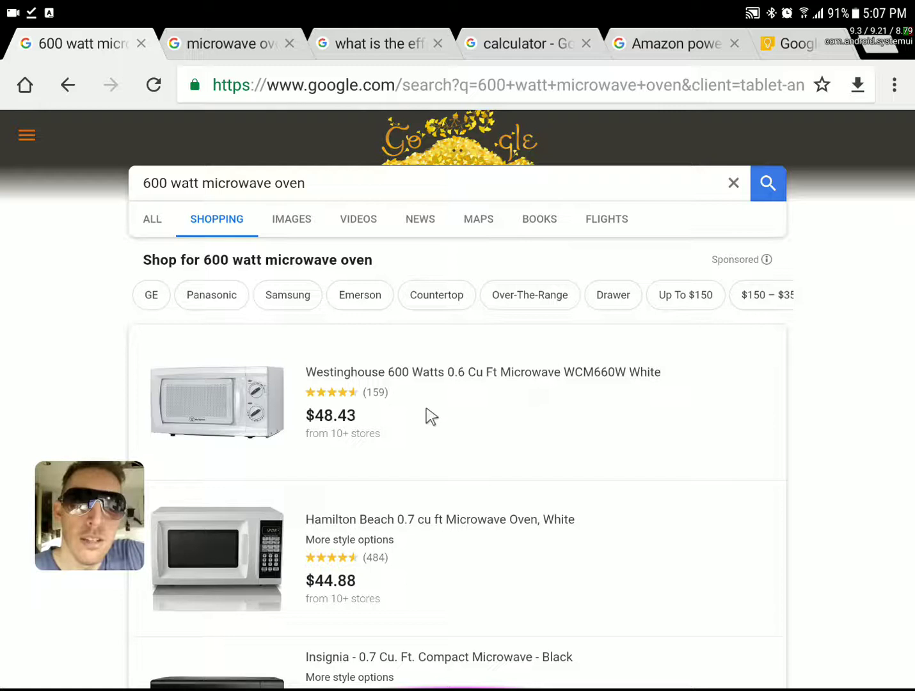
mouse_move(408, 390)
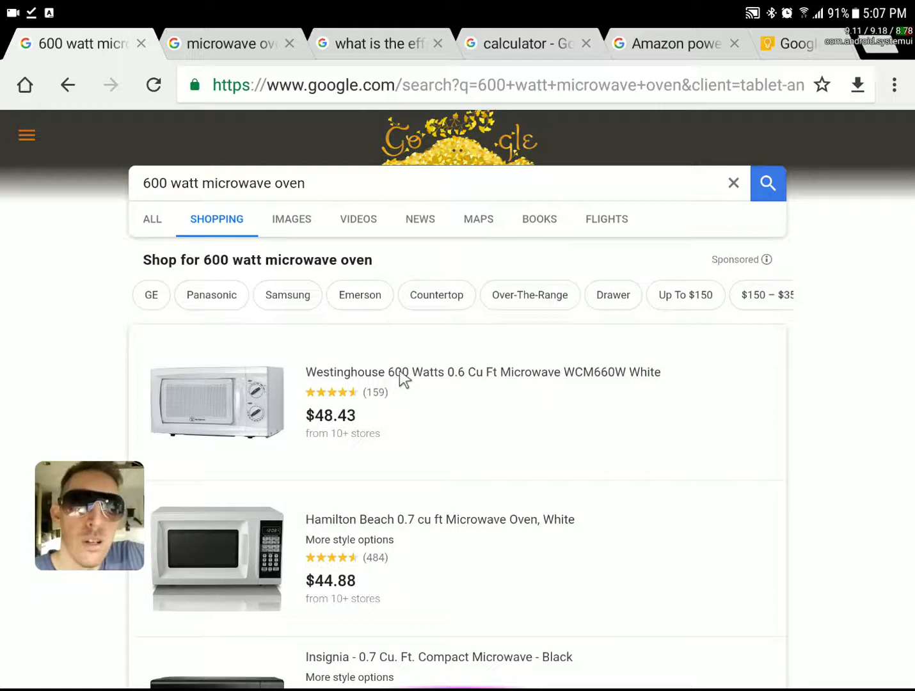
mouse_move(426, 383)
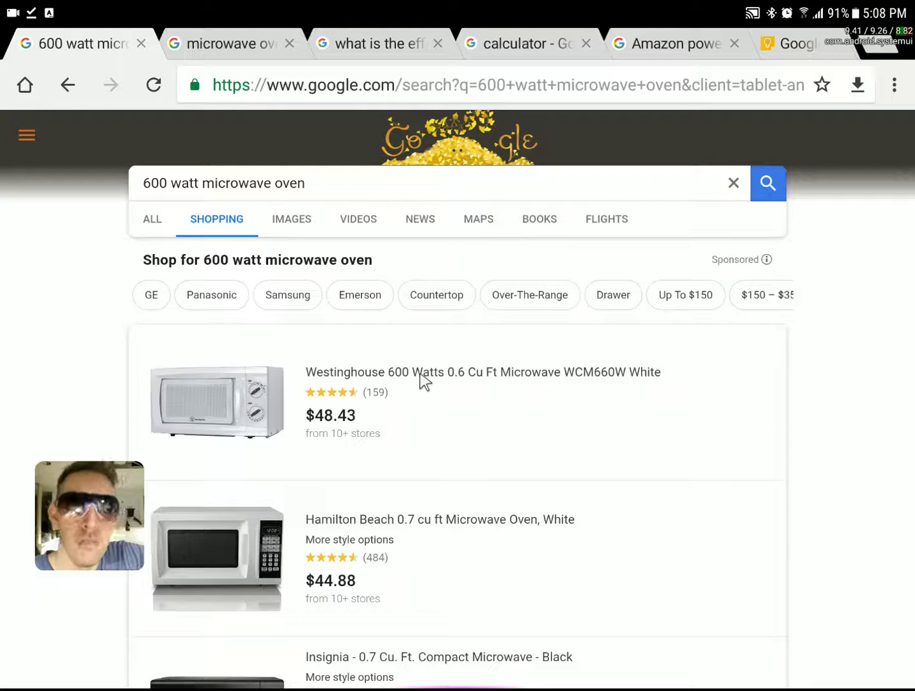
mouse_move(438, 400)
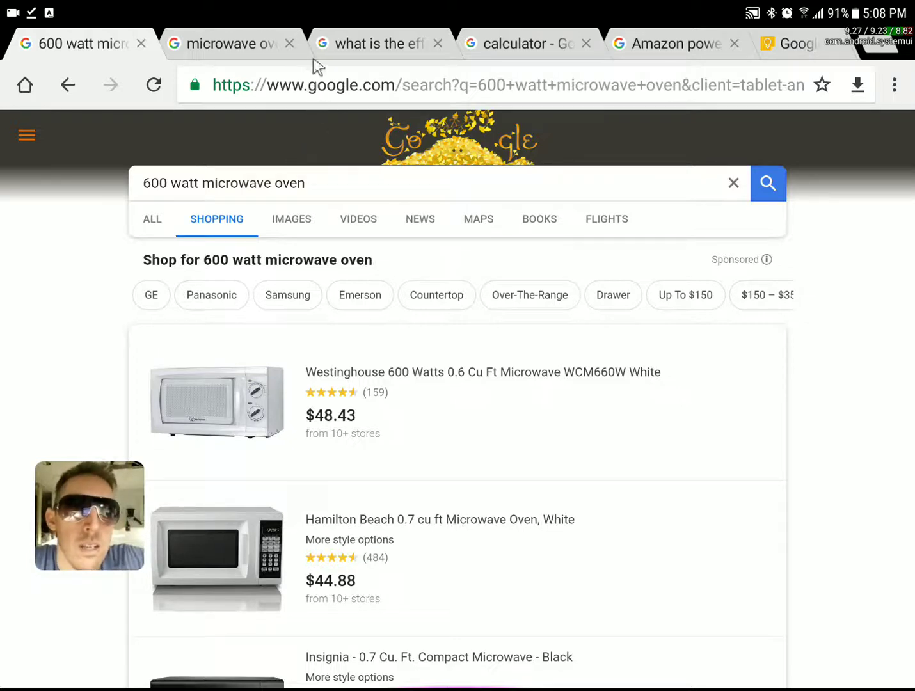
- Switch to the microwave oven efficiency search showing the 64% Wikipedia snippet
left_click(377, 43)
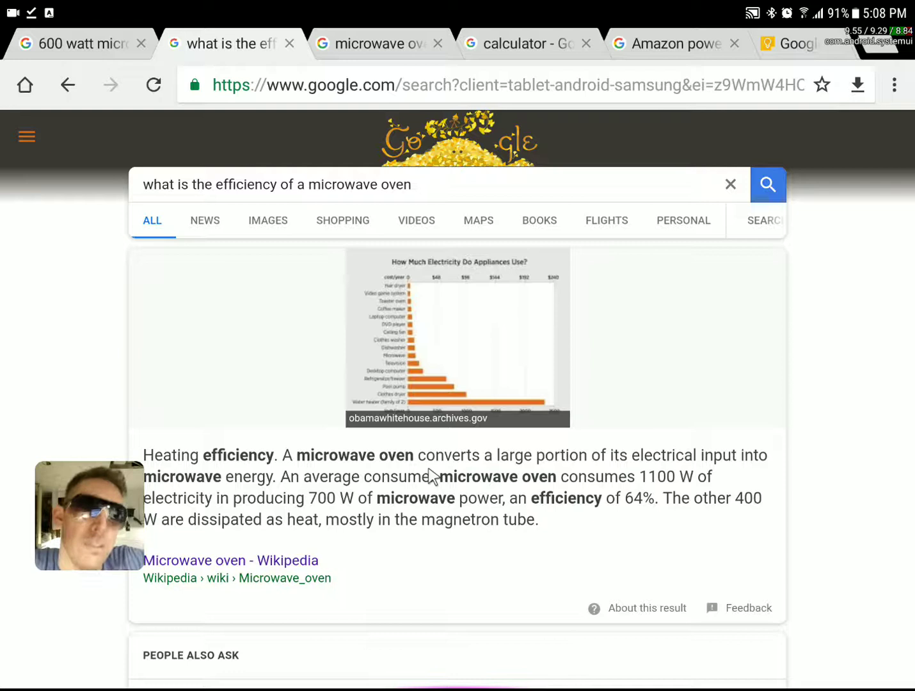
mouse_move(639, 508)
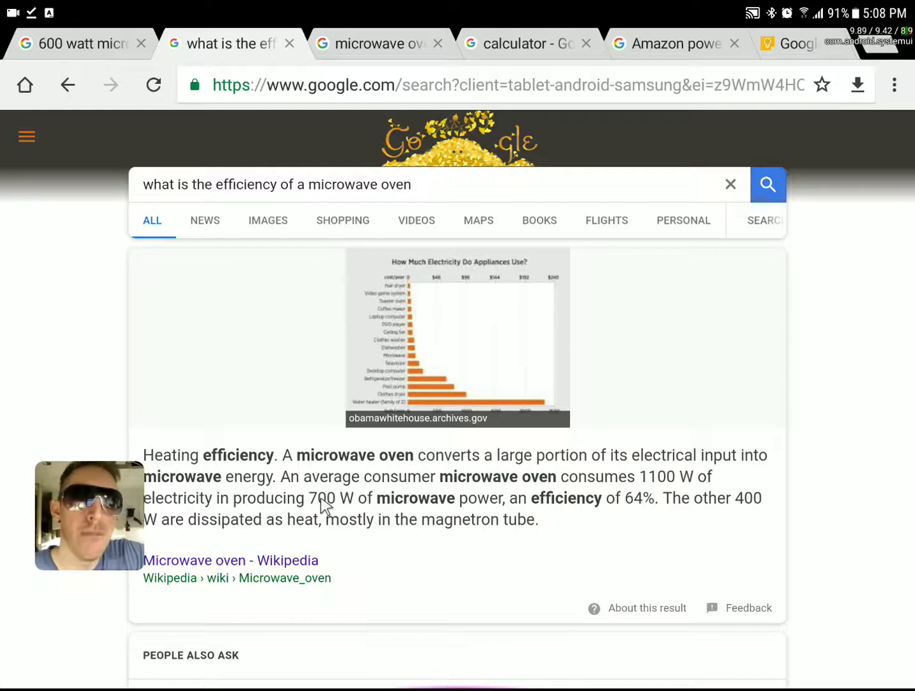
mouse_move(371, 491)
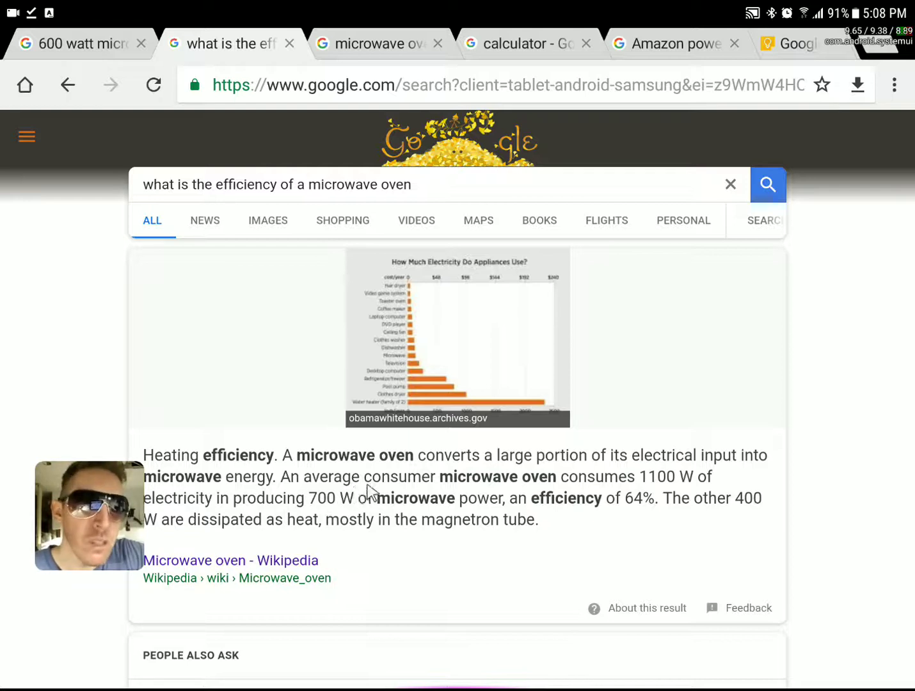
mouse_move(333, 505)
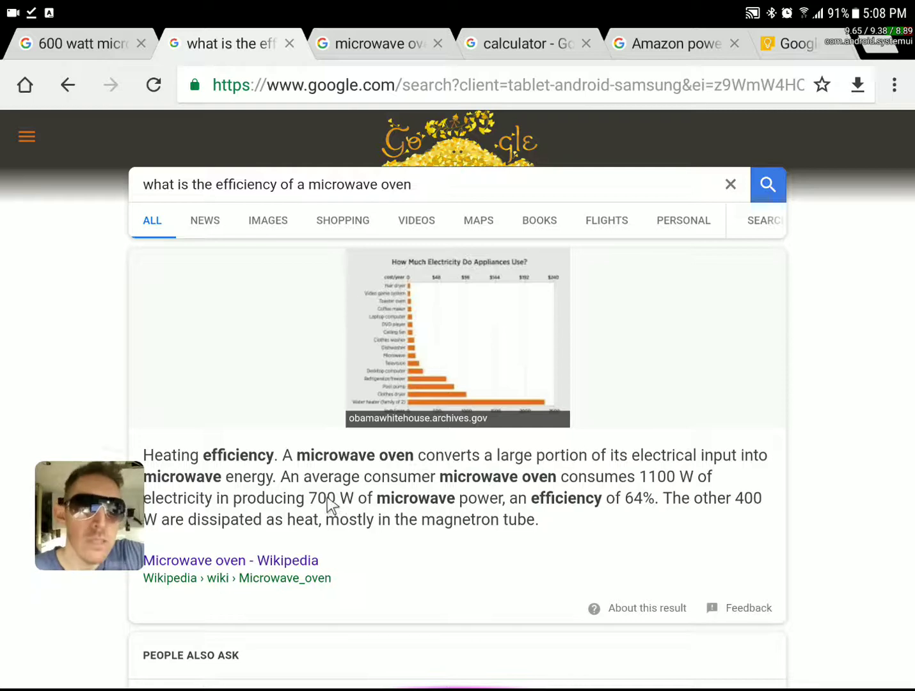
mouse_move(352, 507)
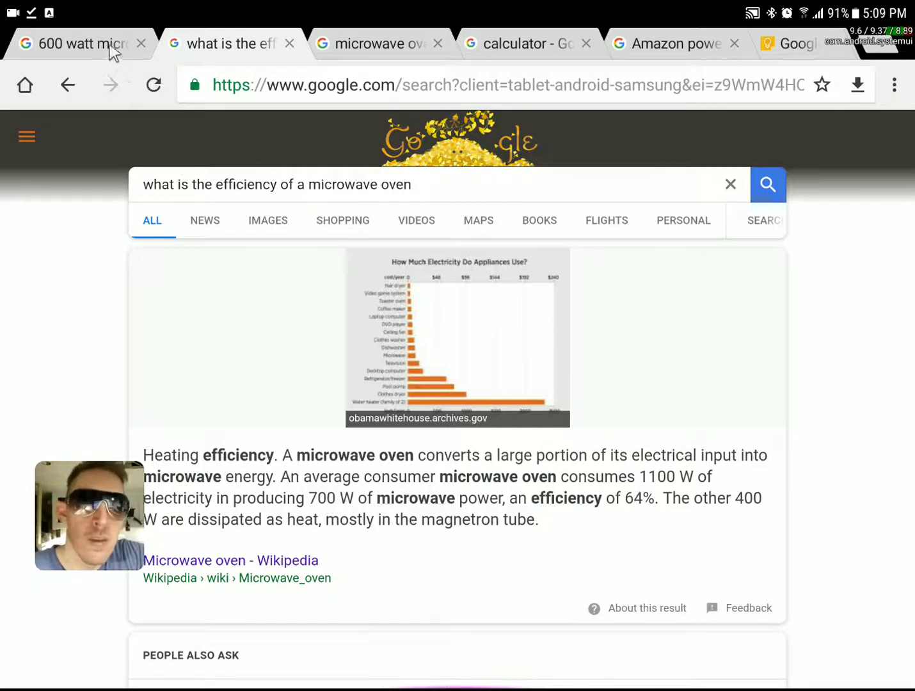
- Return to the '600 watt microwave oven' tab with the $48.43 Westinghouse listing
left_click(77, 43)
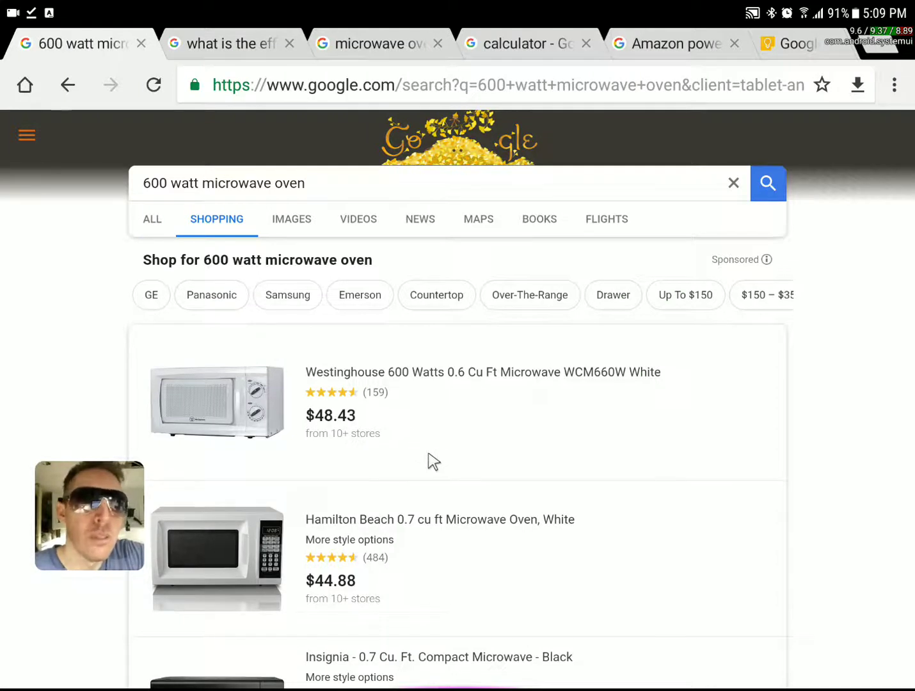
mouse_move(381, 403)
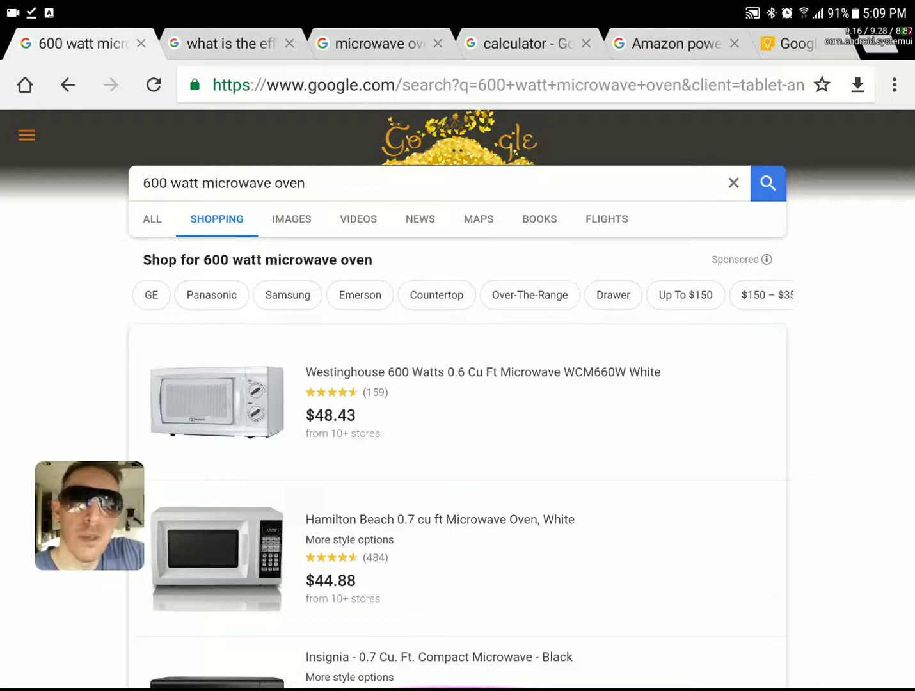
mouse_move(449, 424)
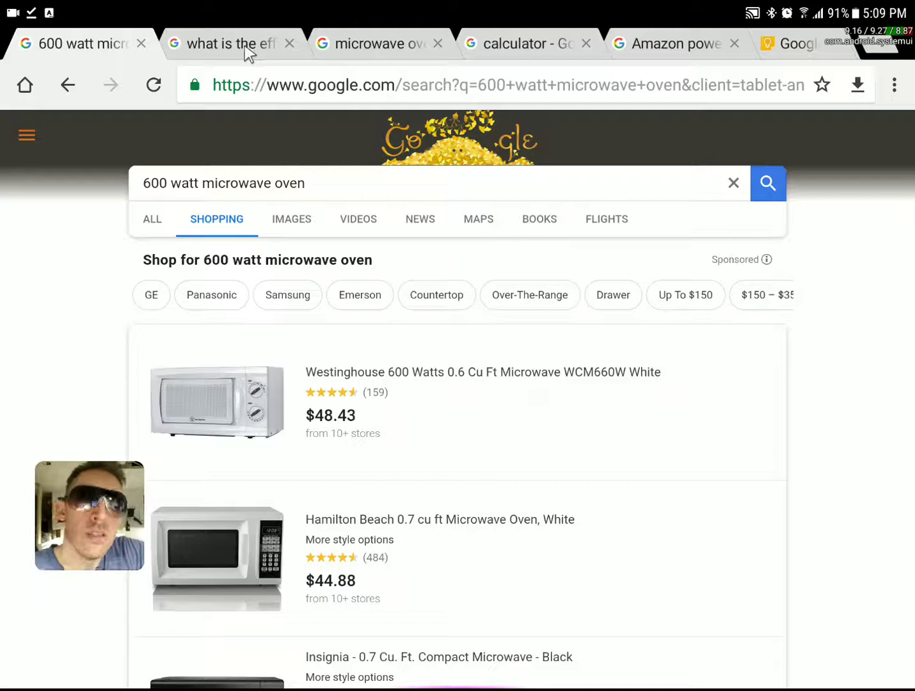
- Browse the 'microwave oven for trucks 0.5 cu ft' listings, including Hamilton Beach and Procter Silex
left_click(227, 43)
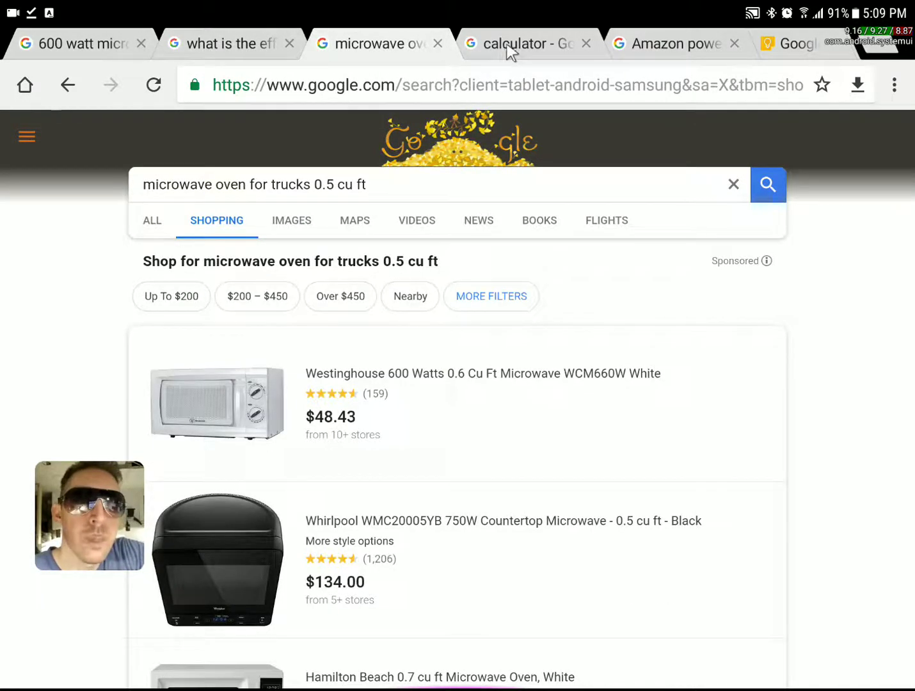
mouse_move(469, 353)
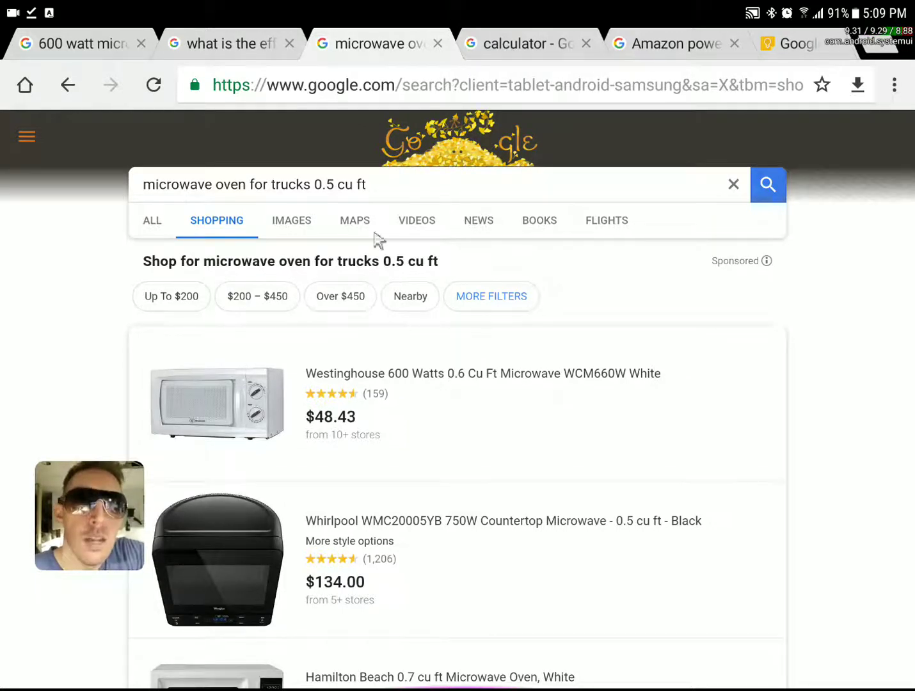
scroll("down", 3)
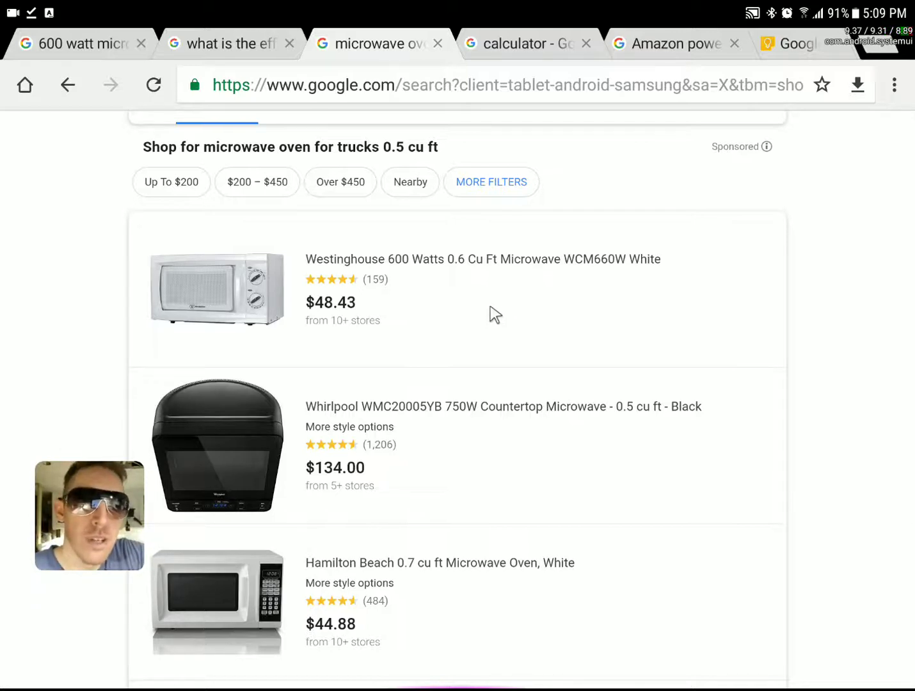
scroll("down", 3)
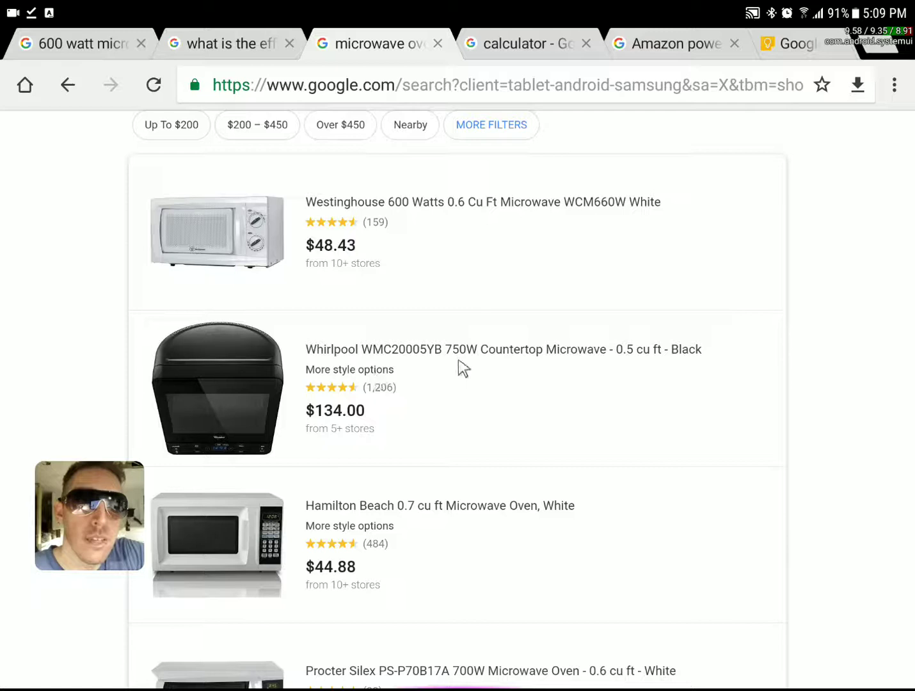
mouse_move(493, 383)
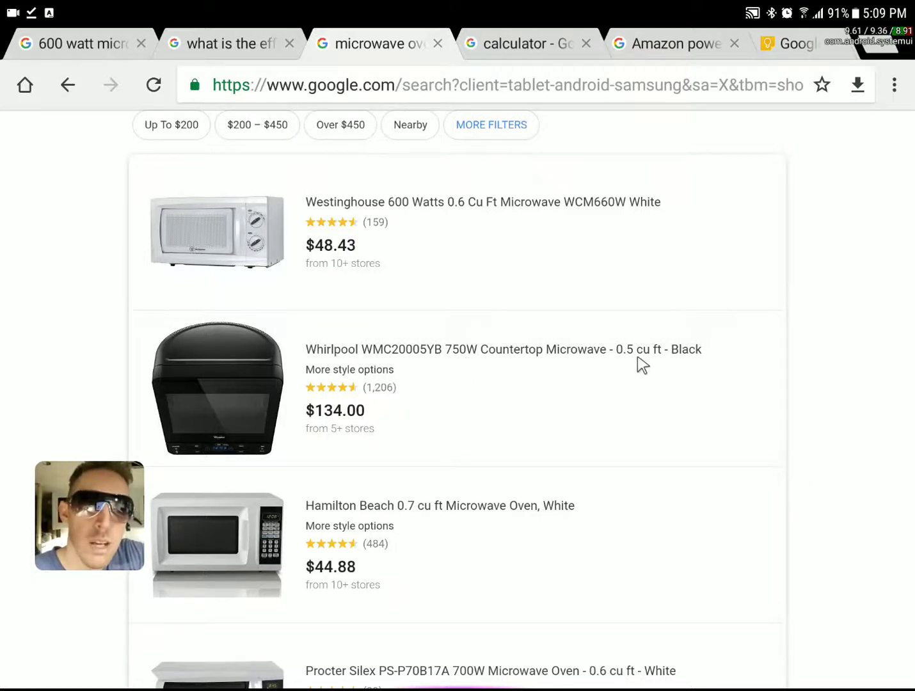
mouse_move(540, 383)
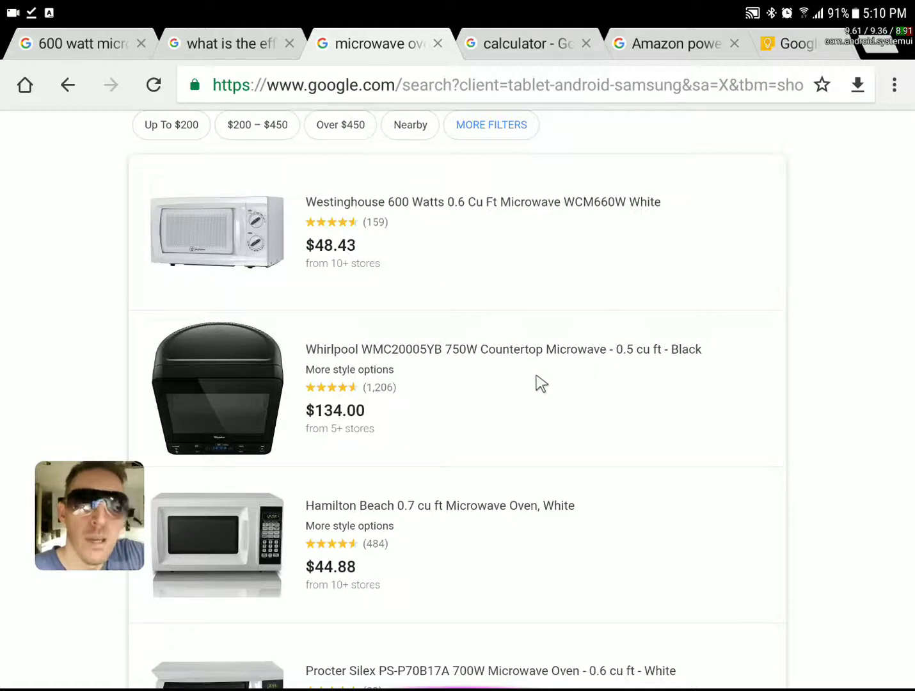
scroll("down", 3)
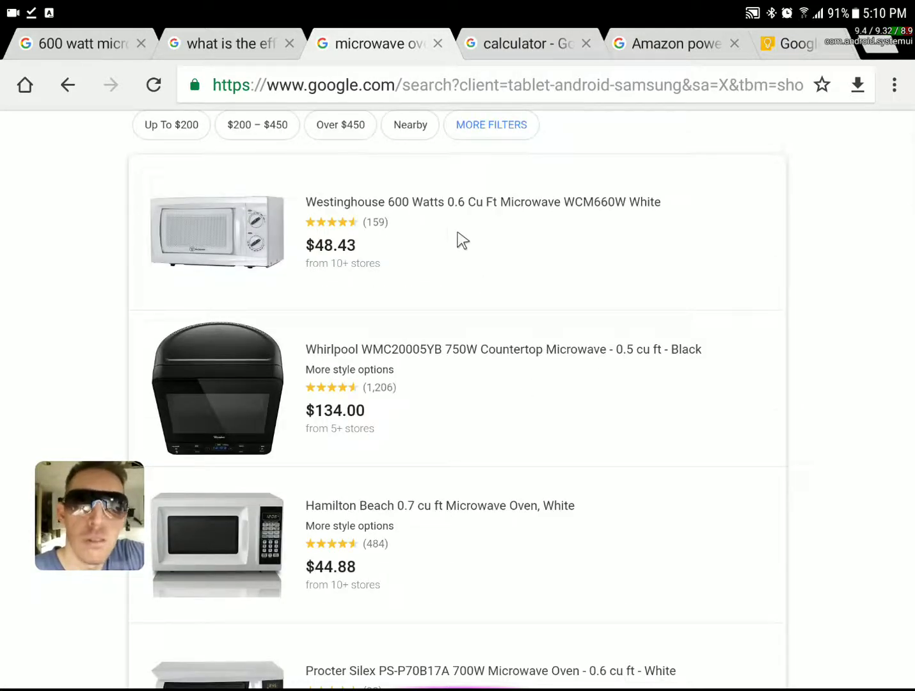
scroll("down", 3)
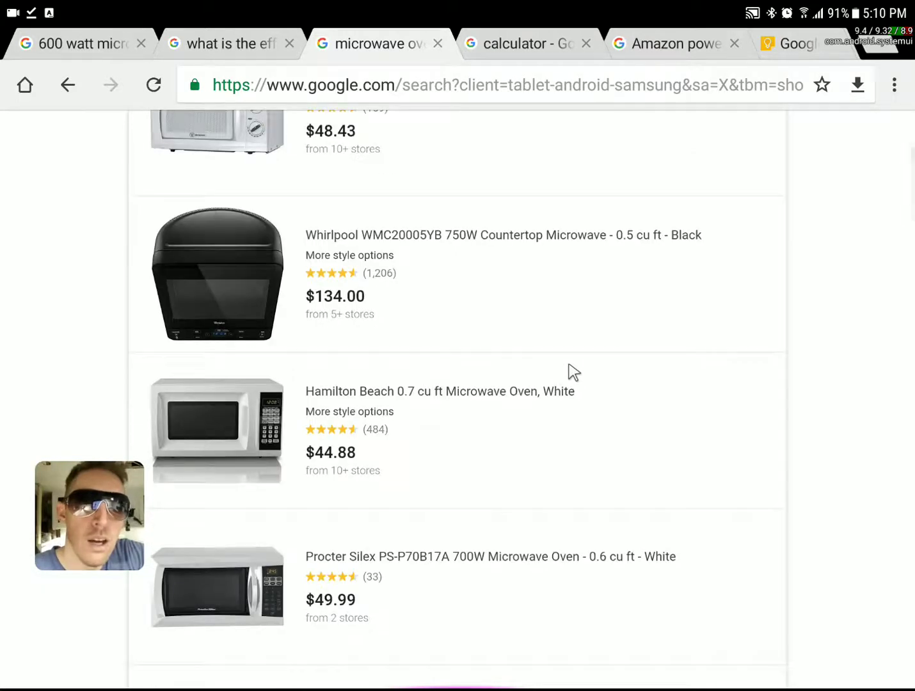
mouse_move(501, 288)
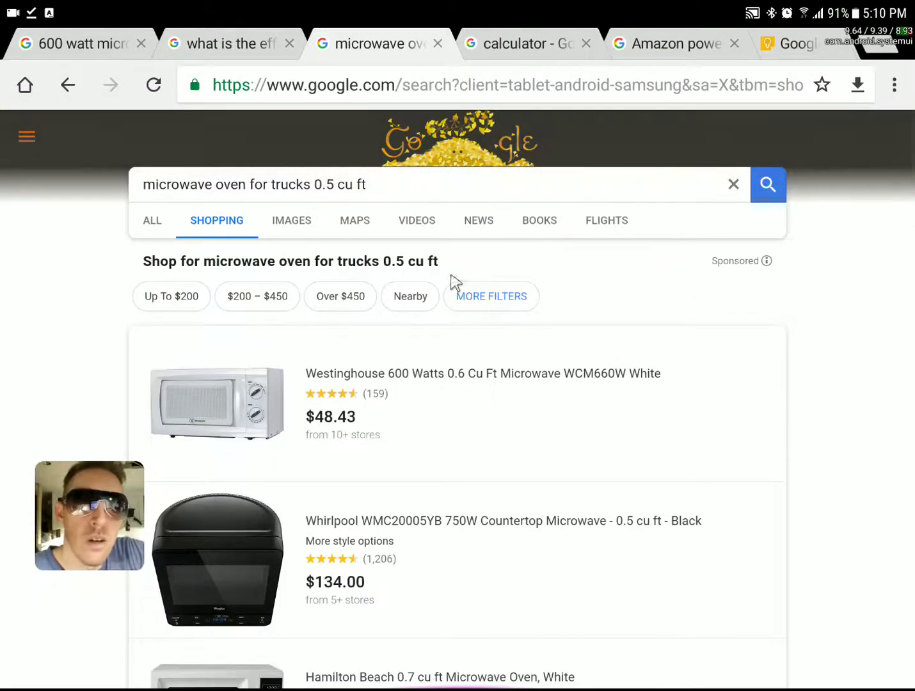
- Check the calculator result of 937.5, then return to the microwave efficiency search
left_click(520, 44)
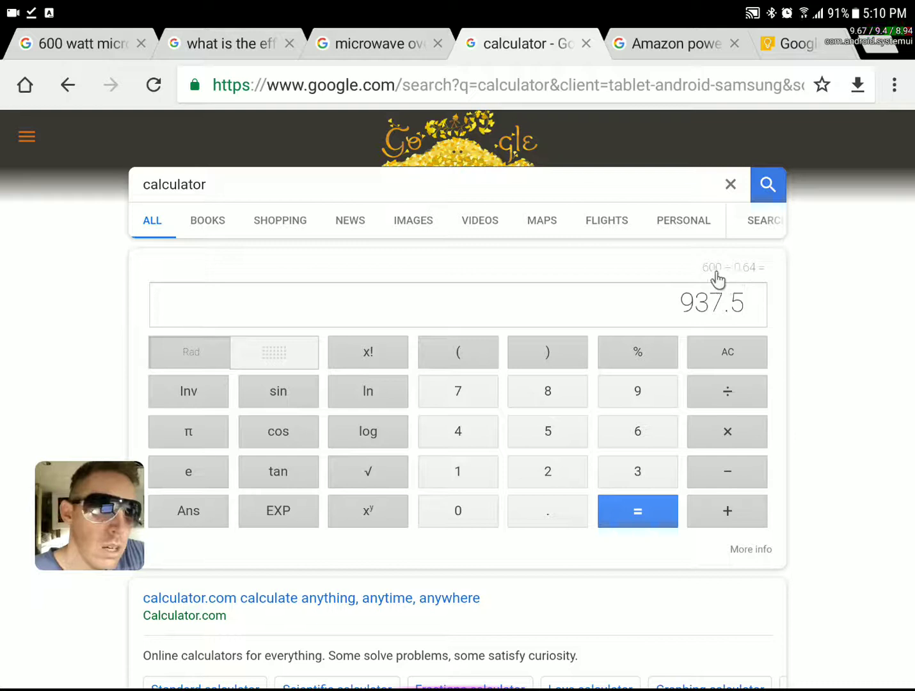
mouse_move(718, 306)
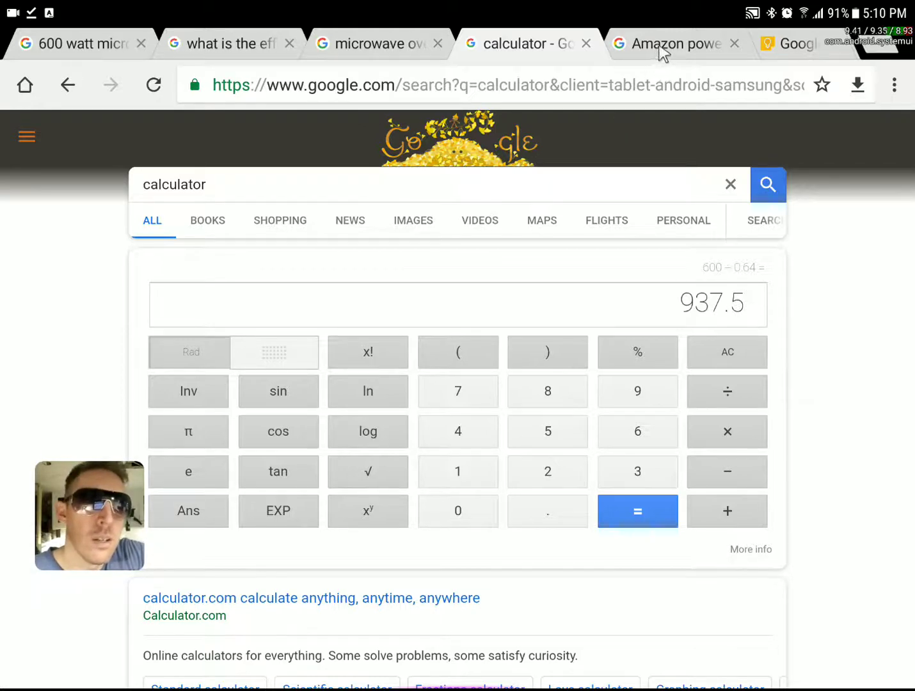
left_click(227, 43)
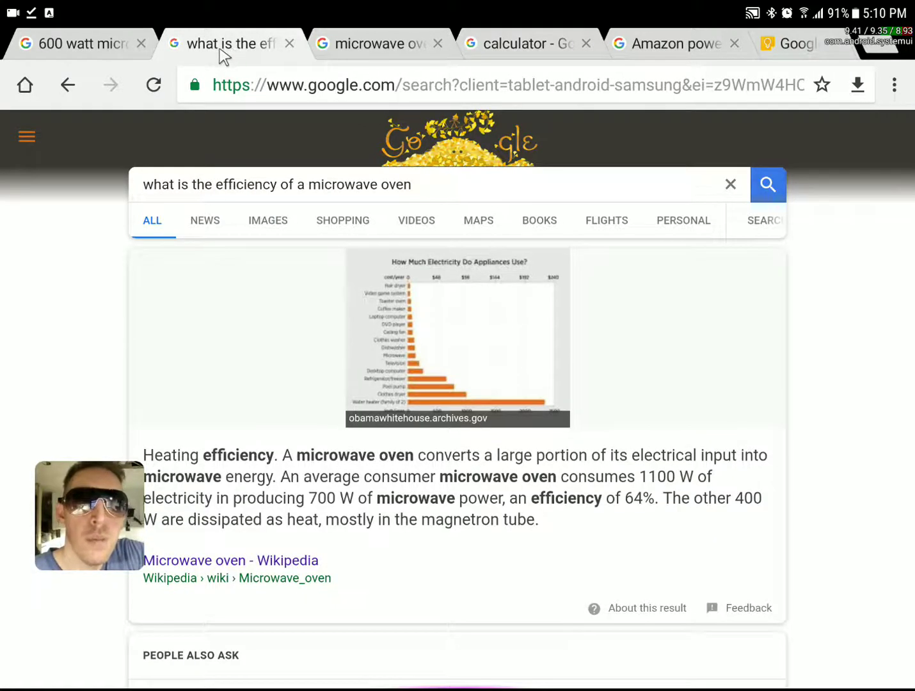
- Browse the 600 watt microwave listings: Westinghouse, Hamilton Beach, Insignia and Sunbeam
left_click(77, 43)
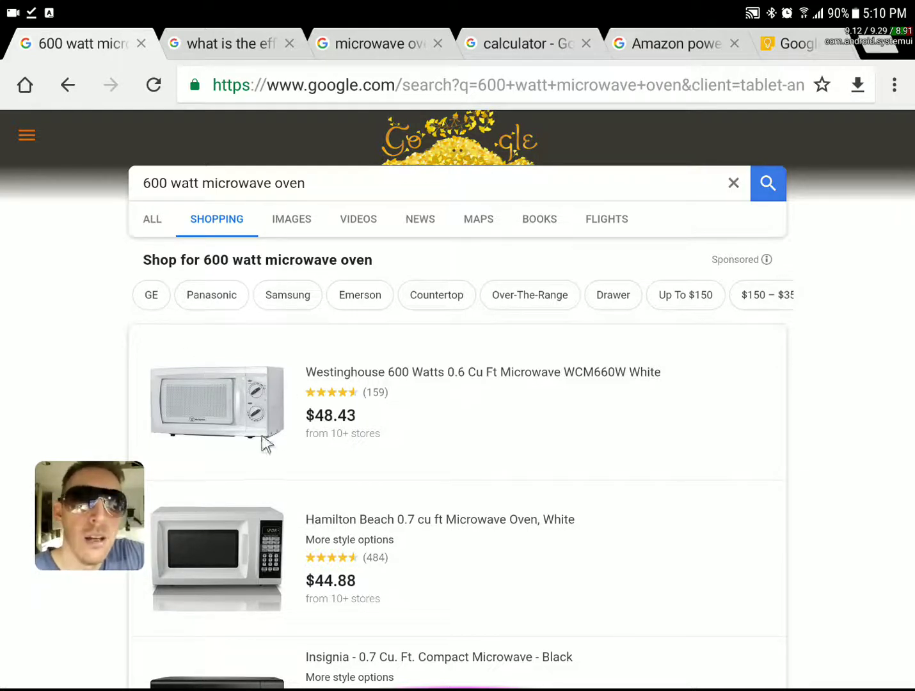
mouse_move(261, 406)
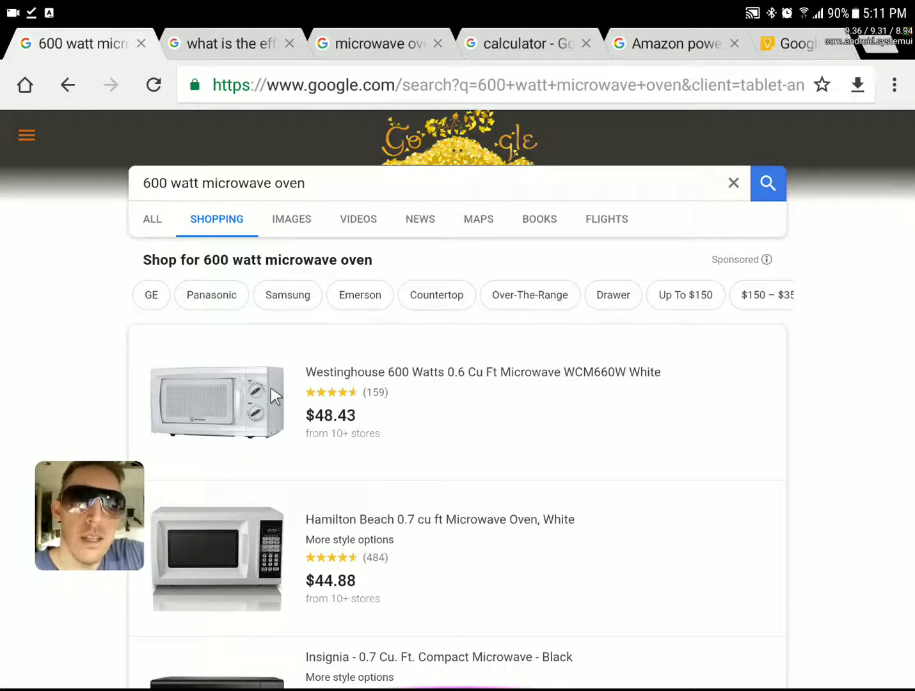
mouse_move(320, 404)
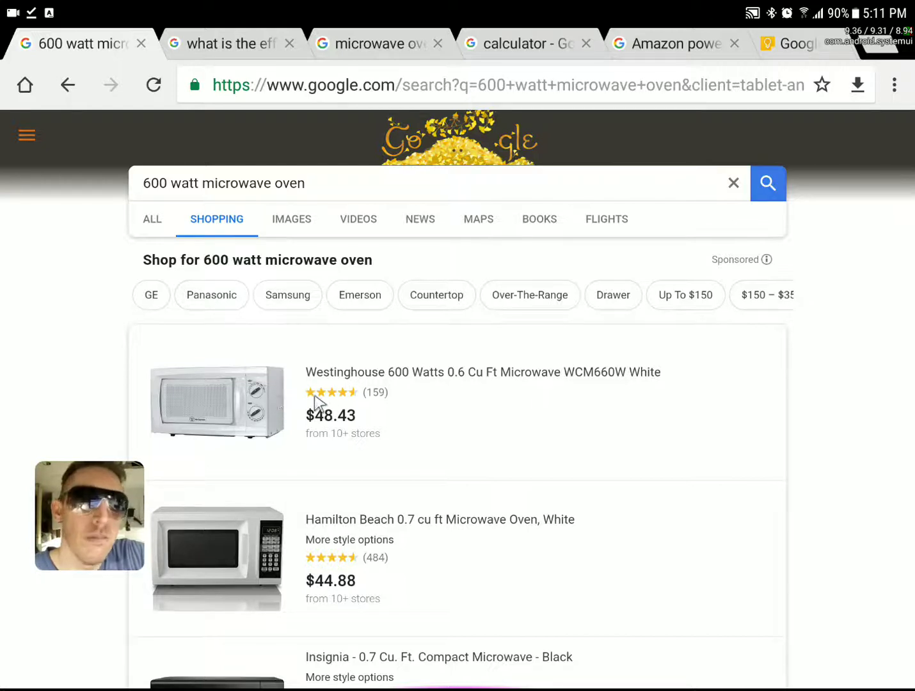
mouse_move(410, 400)
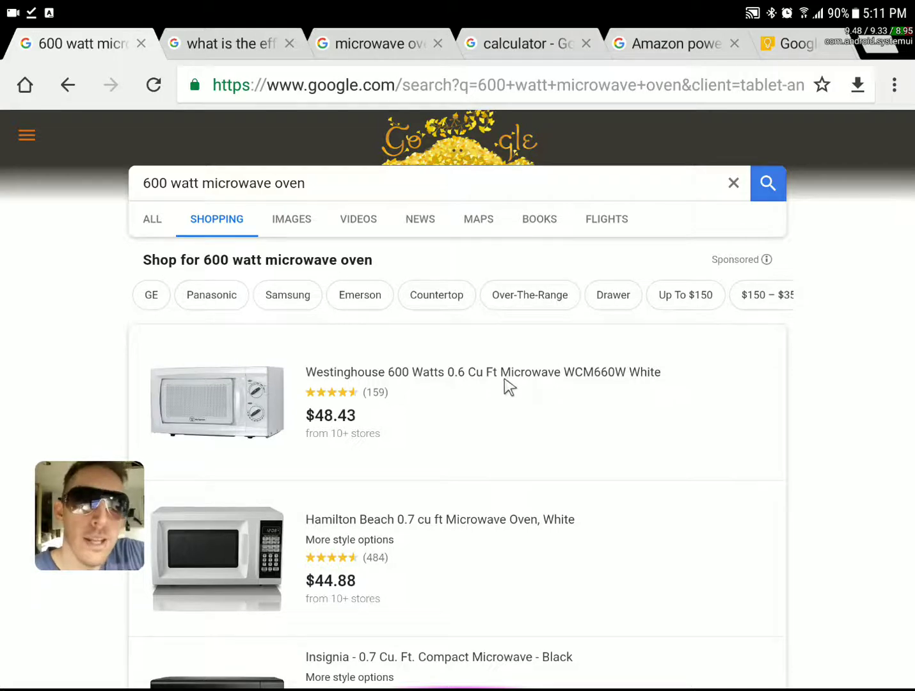
scroll("down", 3)
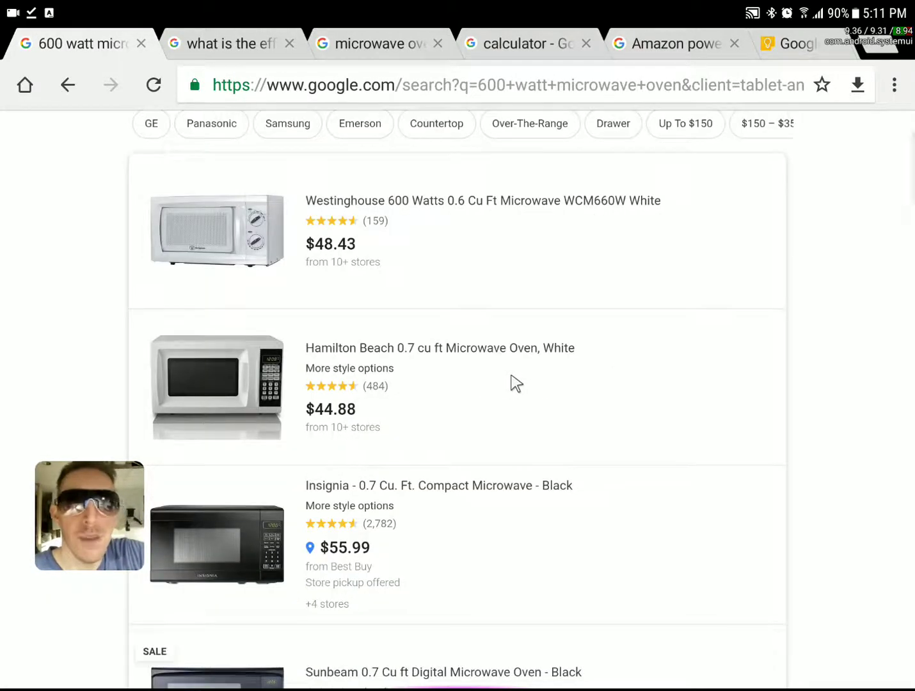
scroll("down", 3)
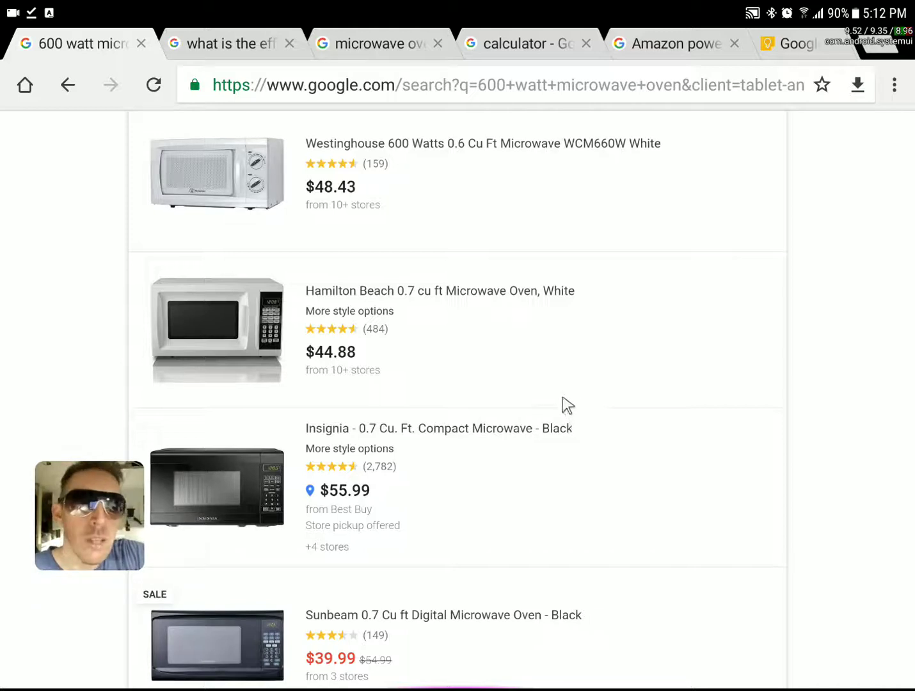
mouse_move(544, 362)
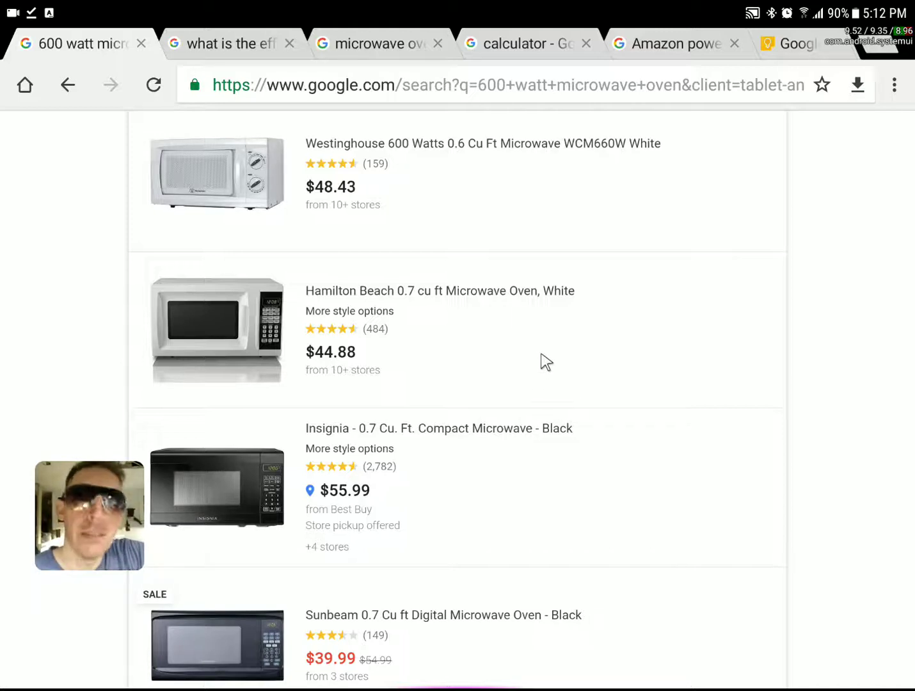
scroll("down", 3)
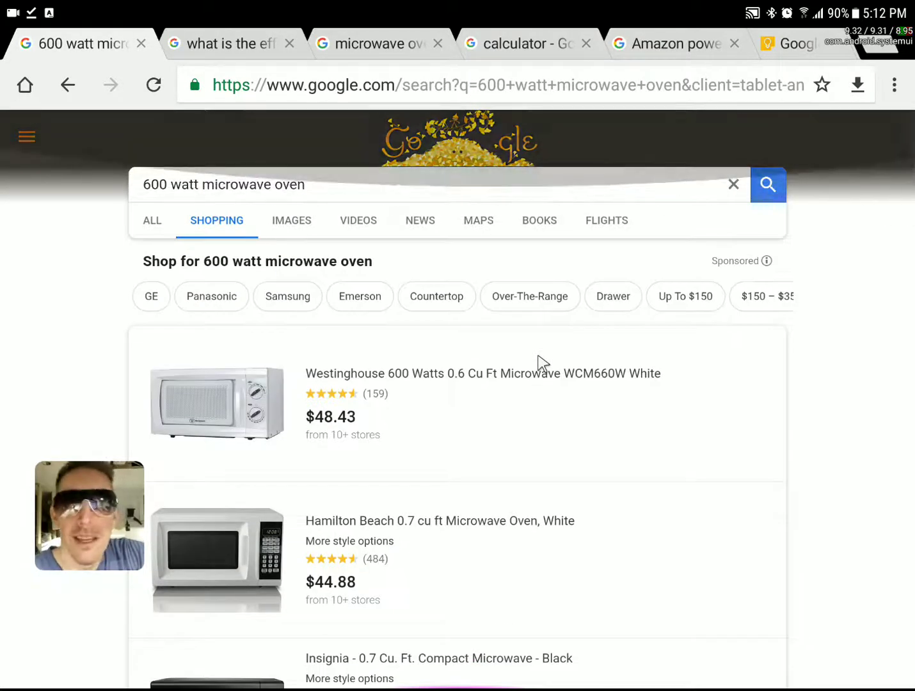
mouse_move(530, 386)
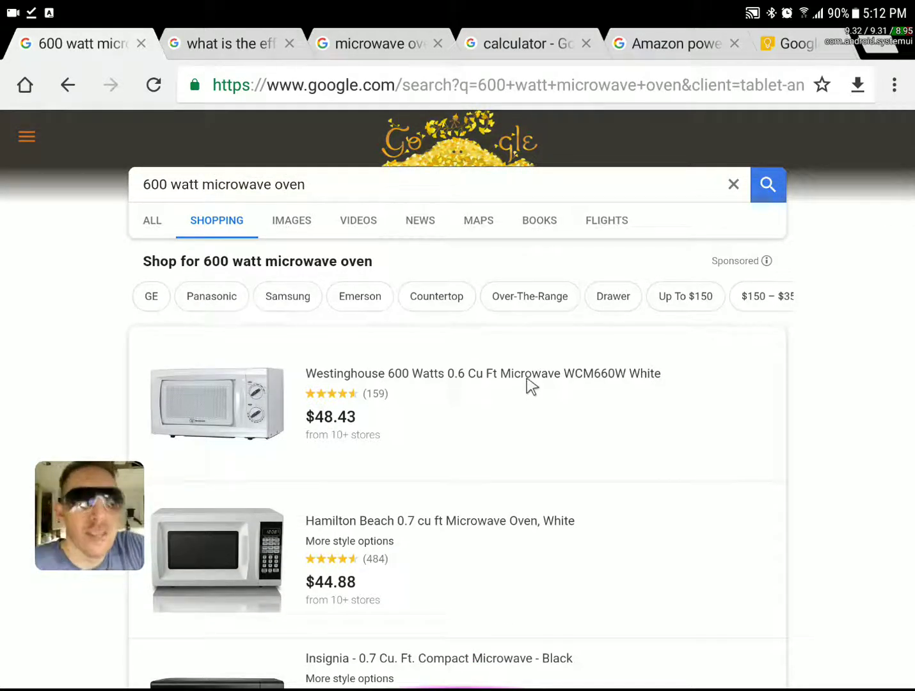
mouse_move(262, 112)
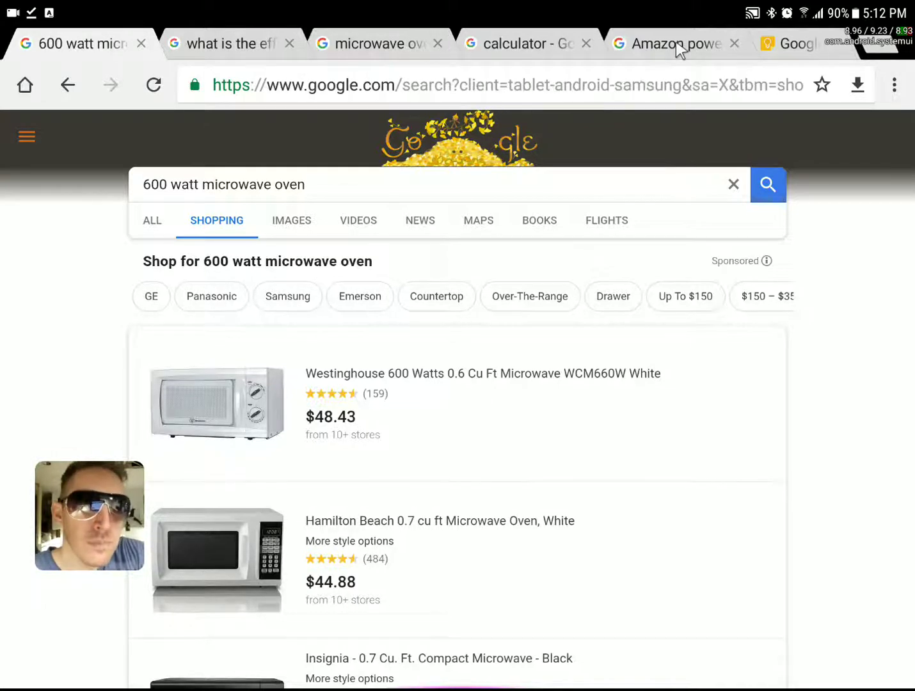
- Browse the 'Amazon power meter plug' listings, led by the Kill A Watt P4460 at $26.07
left_click(670, 43)
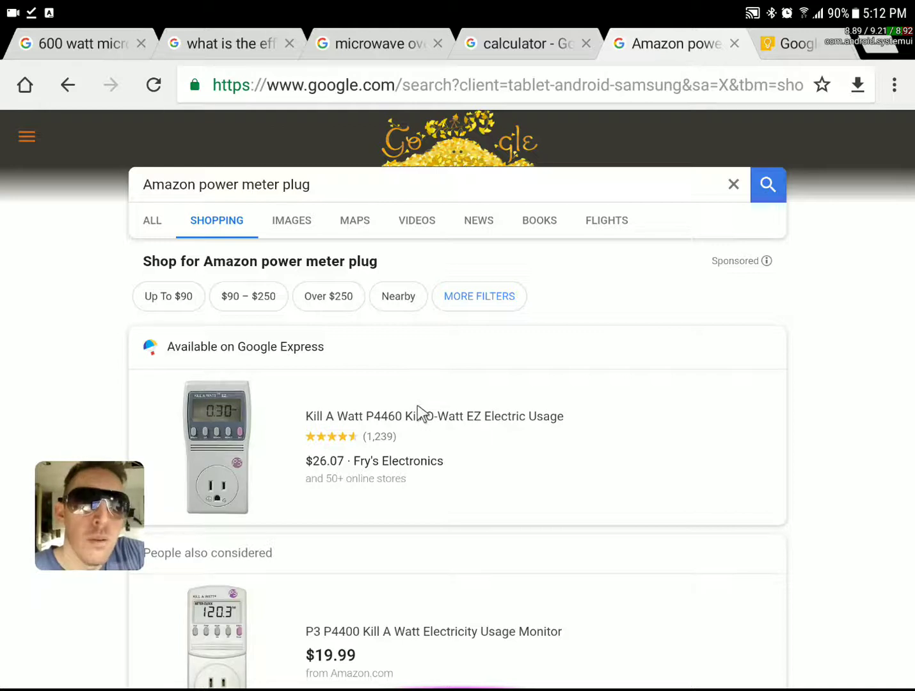
mouse_move(547, 432)
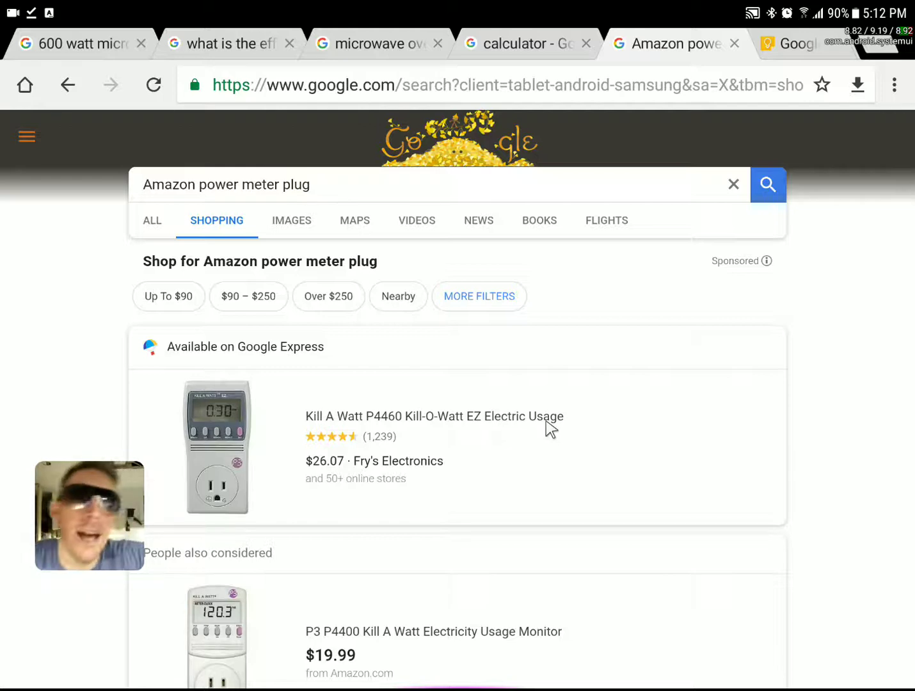
scroll("down", 3)
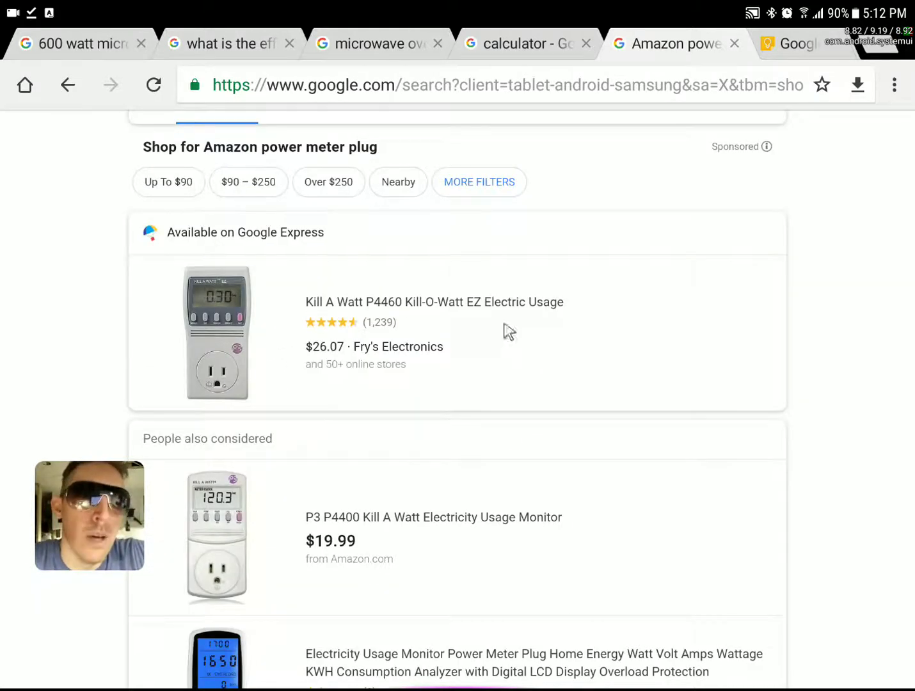
mouse_move(517, 359)
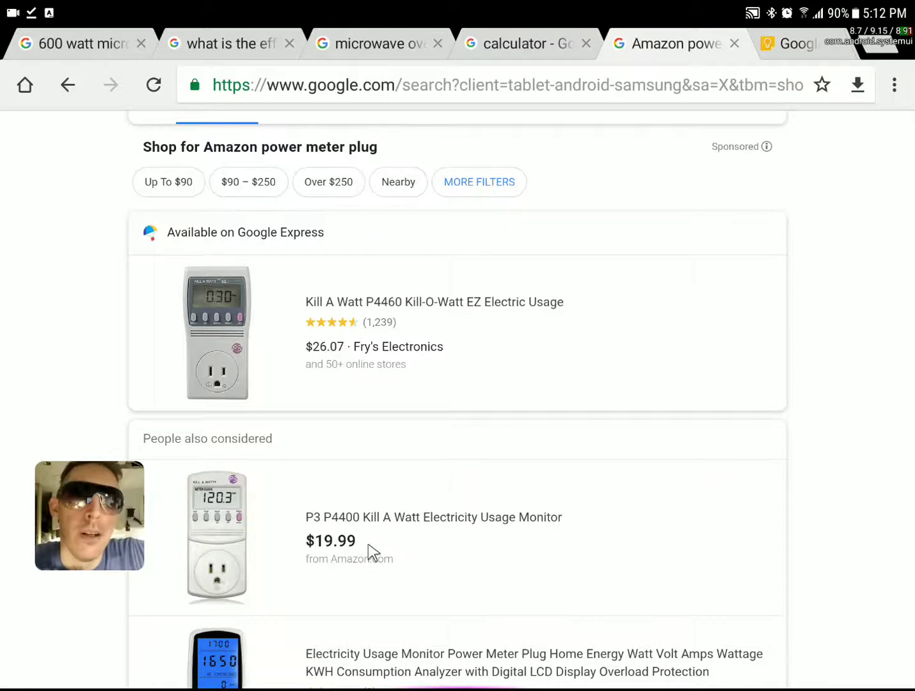
mouse_move(370, 536)
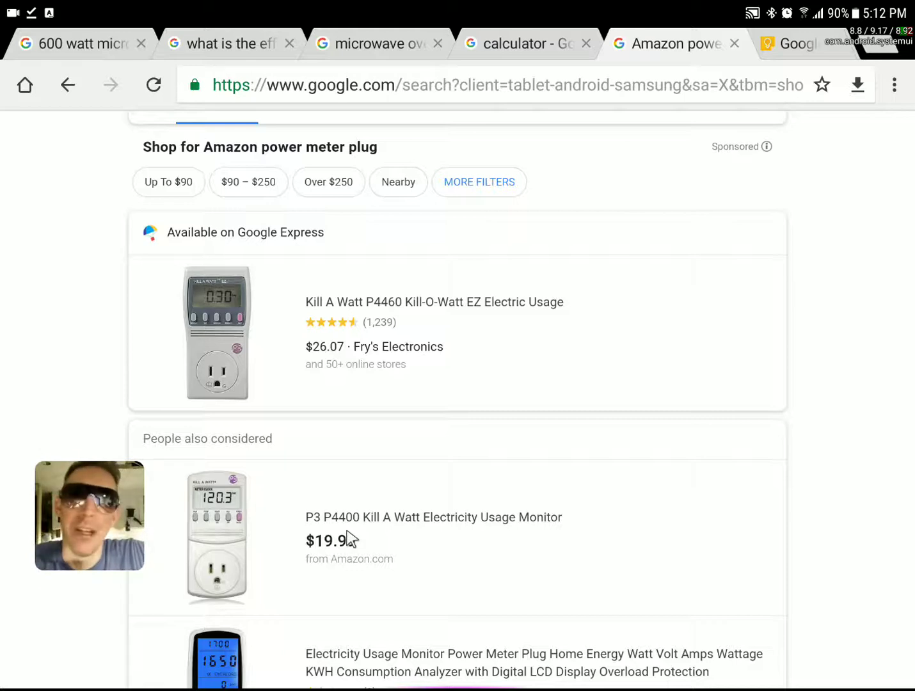
- Close the 600 watt, efficiency and truck microwave tabs, leaving the Keep wattage note open
scroll("down", 3)
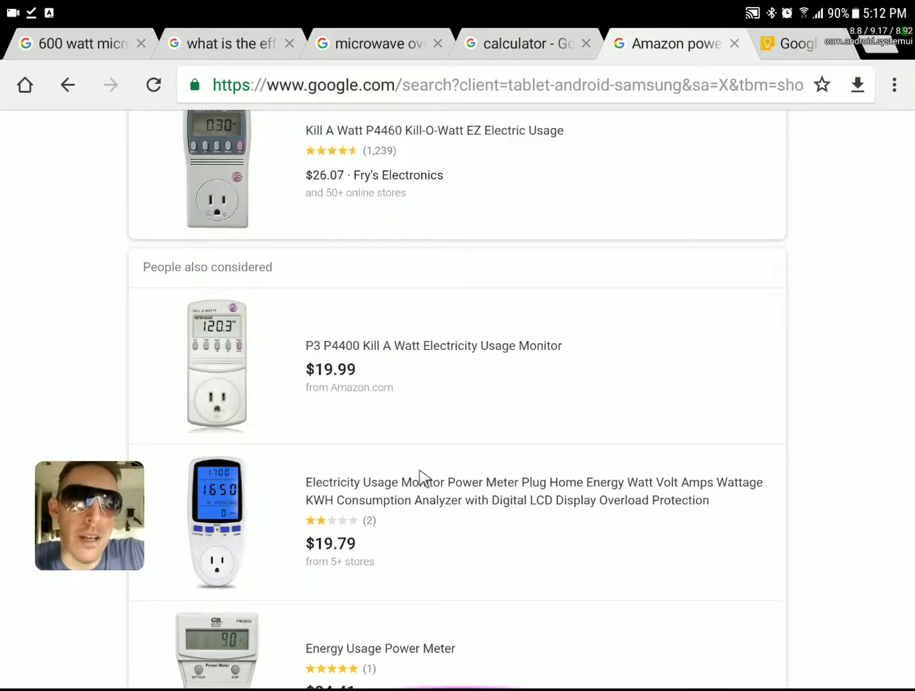
scroll("down", 3)
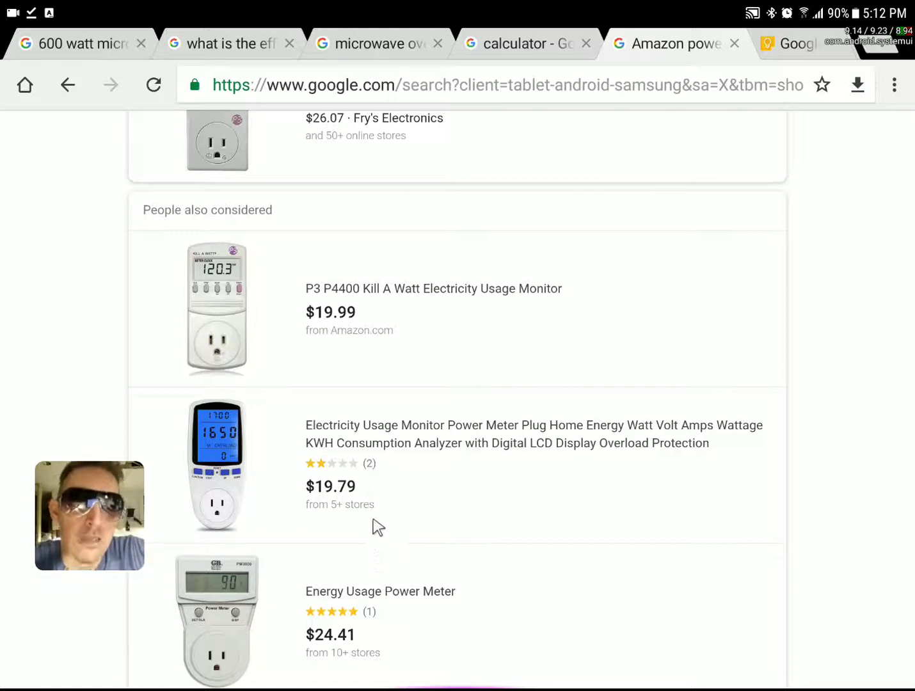
mouse_move(401, 479)
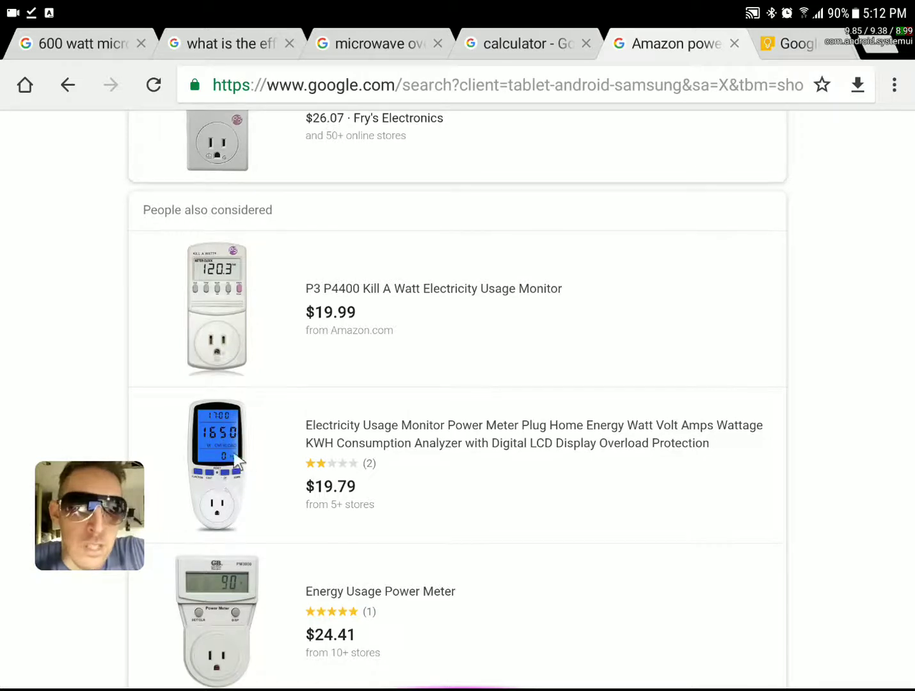
mouse_move(211, 448)
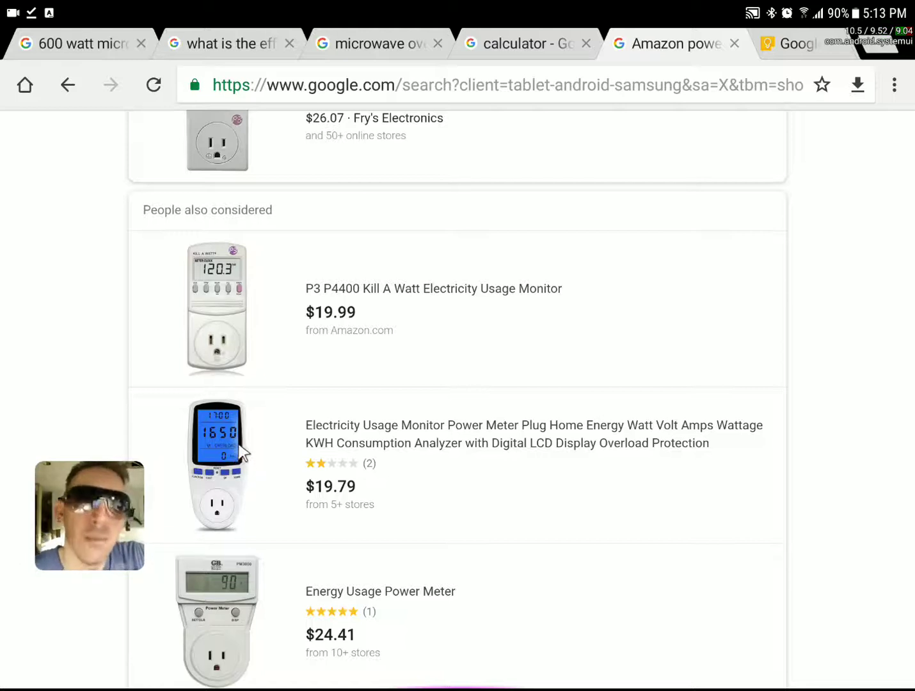
mouse_move(297, 451)
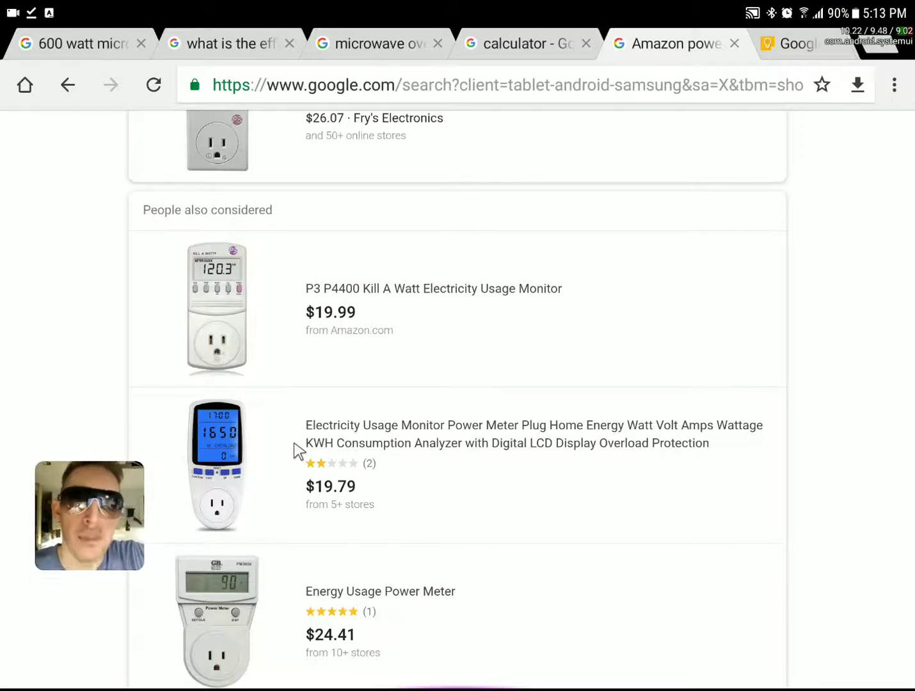
mouse_move(293, 459)
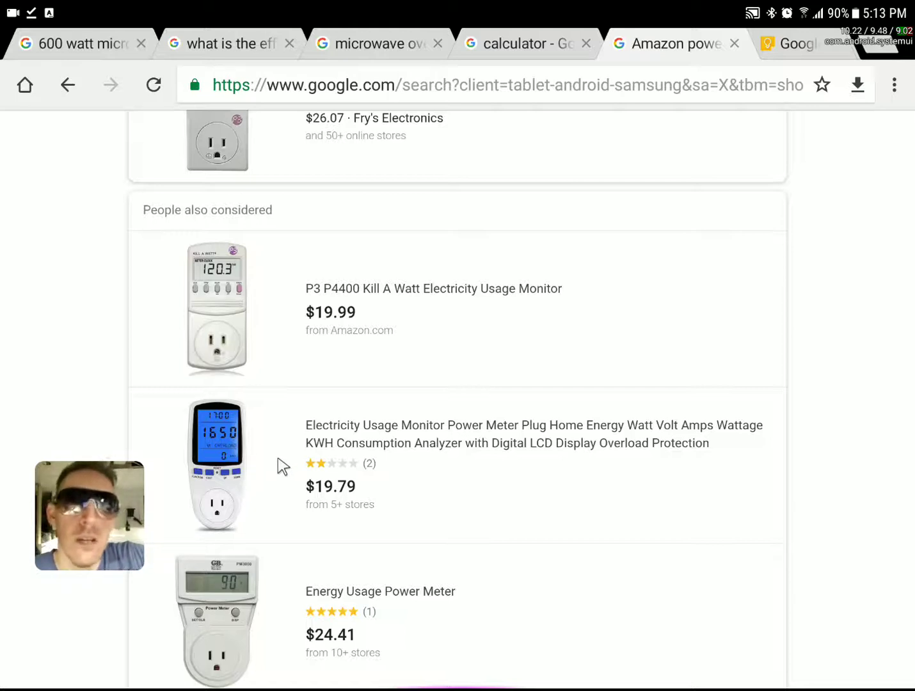
mouse_move(282, 496)
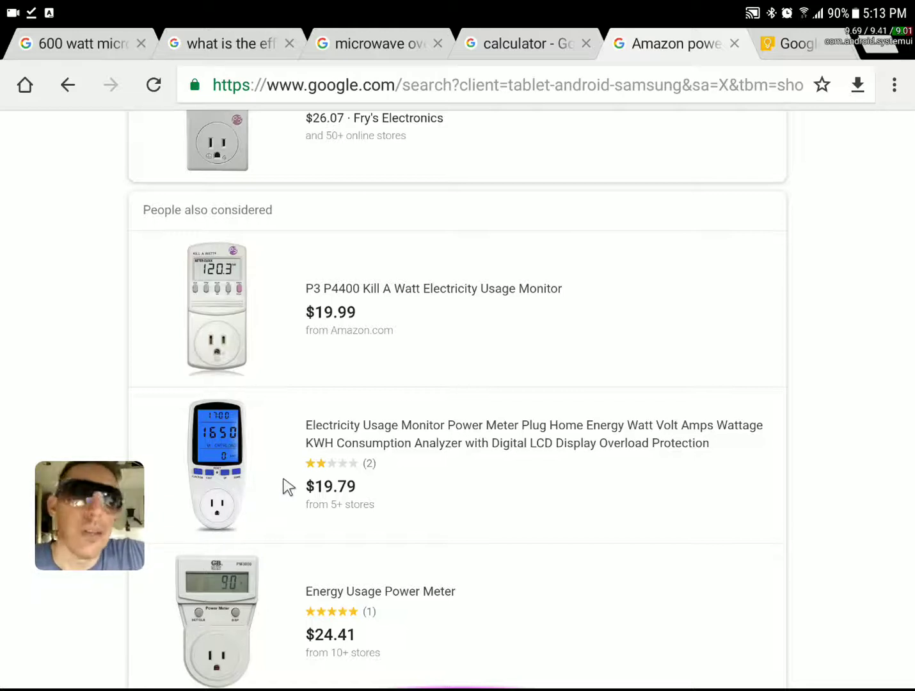
mouse_move(354, 465)
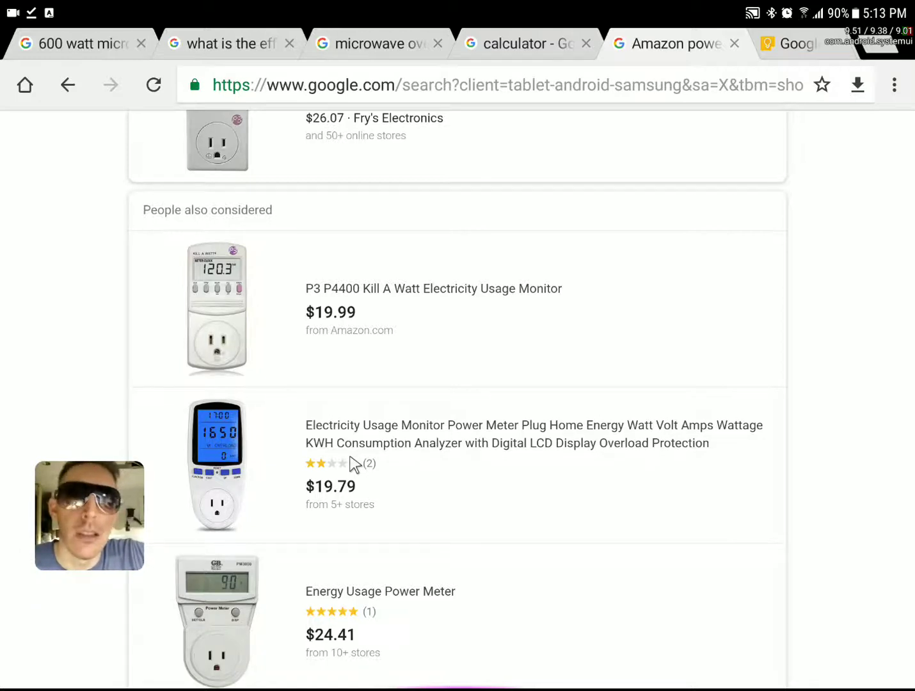
mouse_move(234, 514)
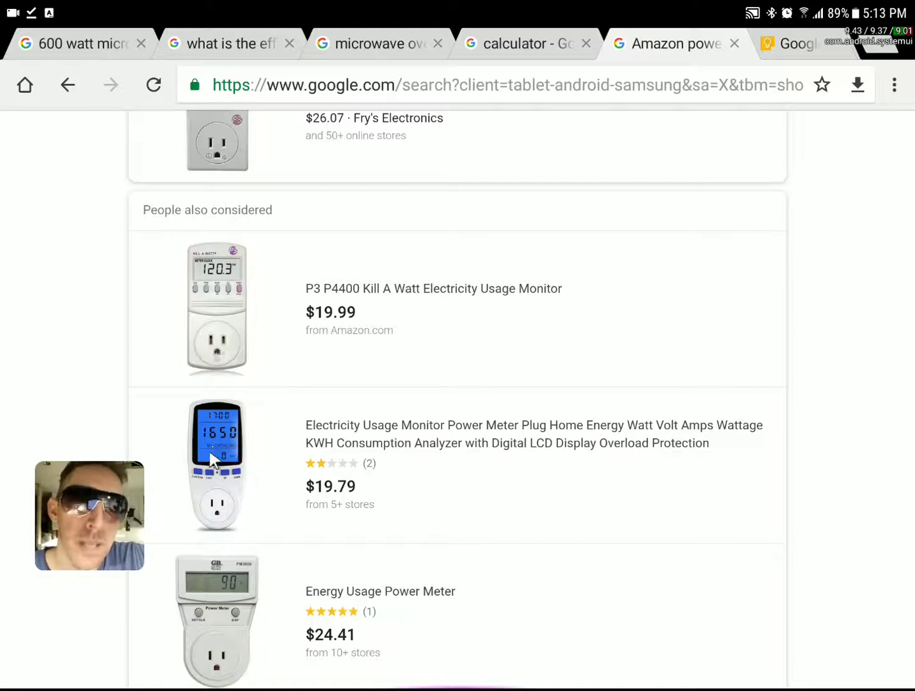
mouse_move(215, 416)
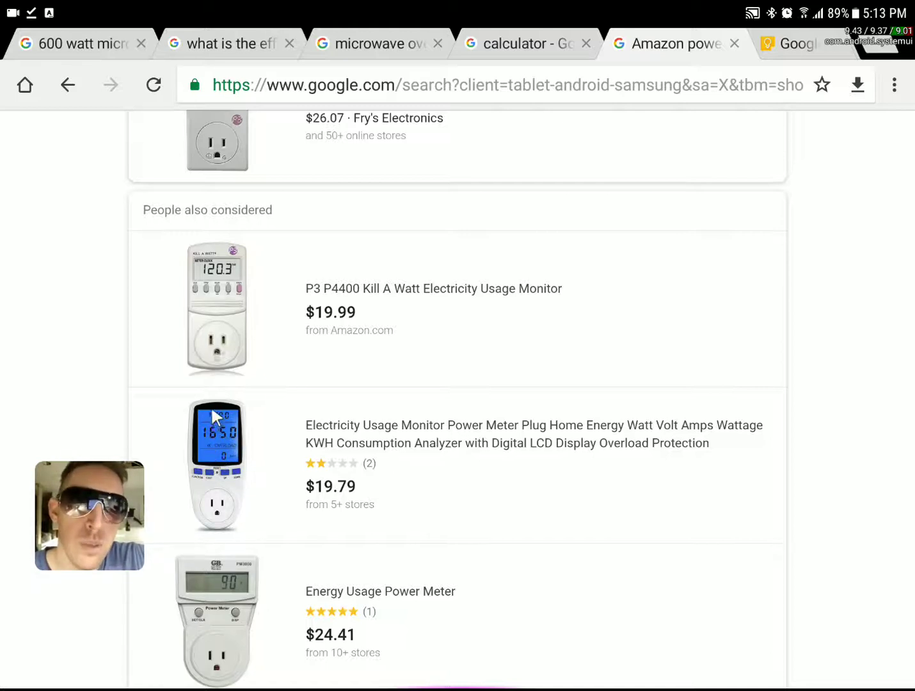
mouse_move(234, 470)
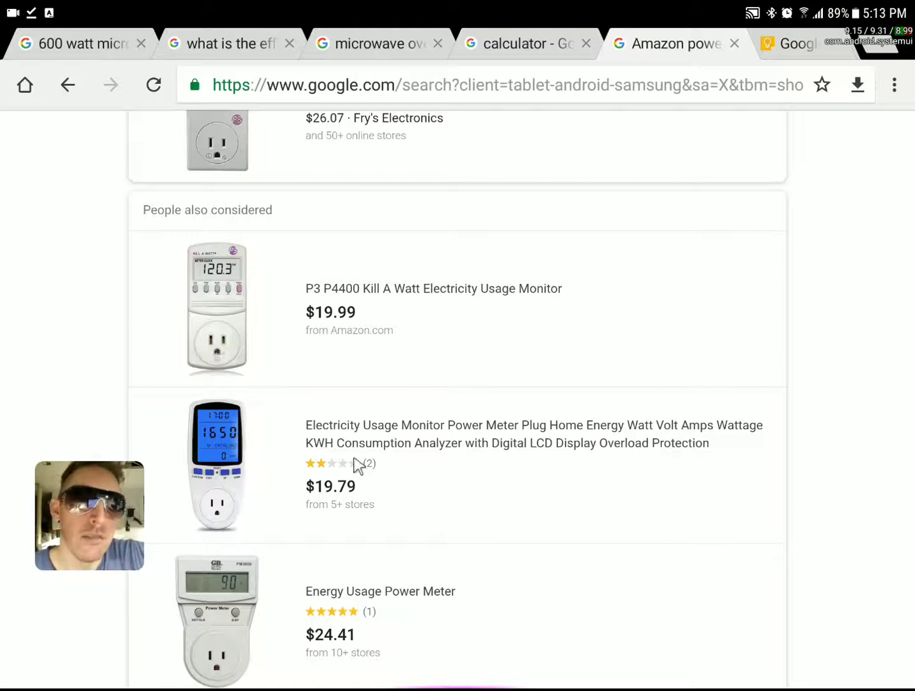
mouse_move(371, 432)
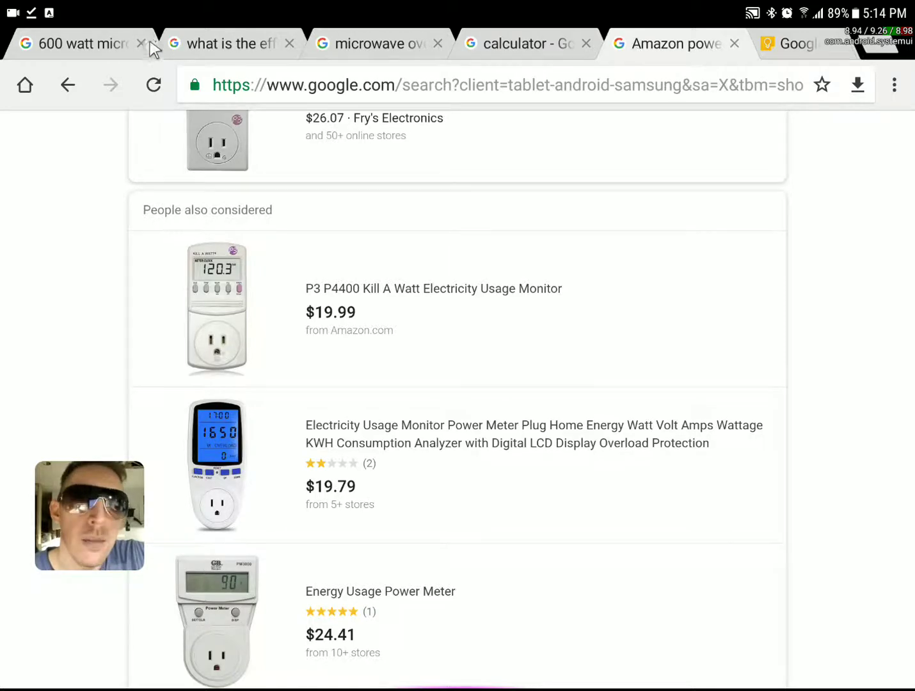
left_click(140, 43)
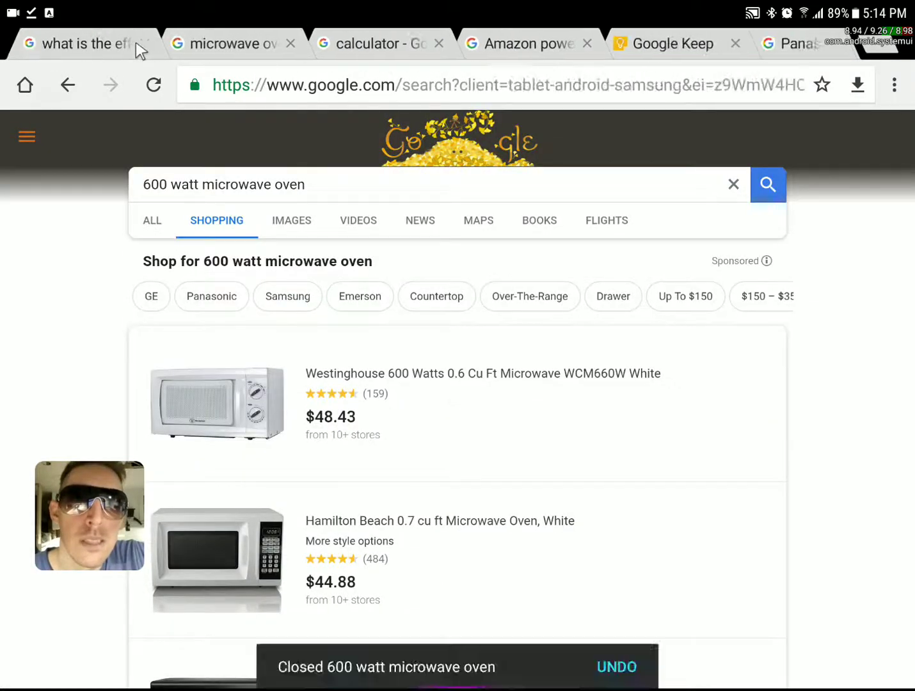
left_click(77, 43)
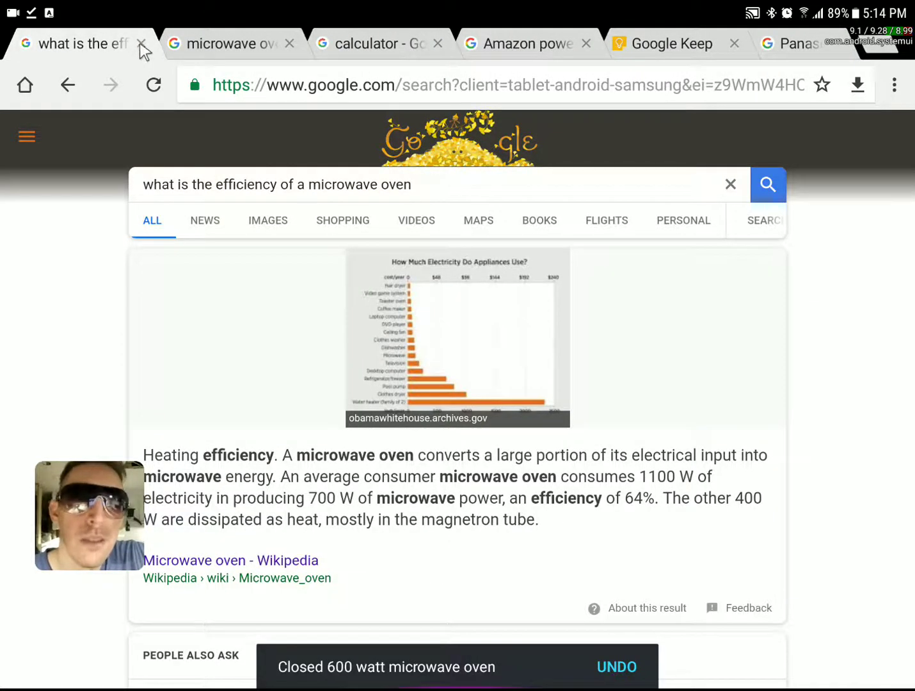
left_click(143, 43)
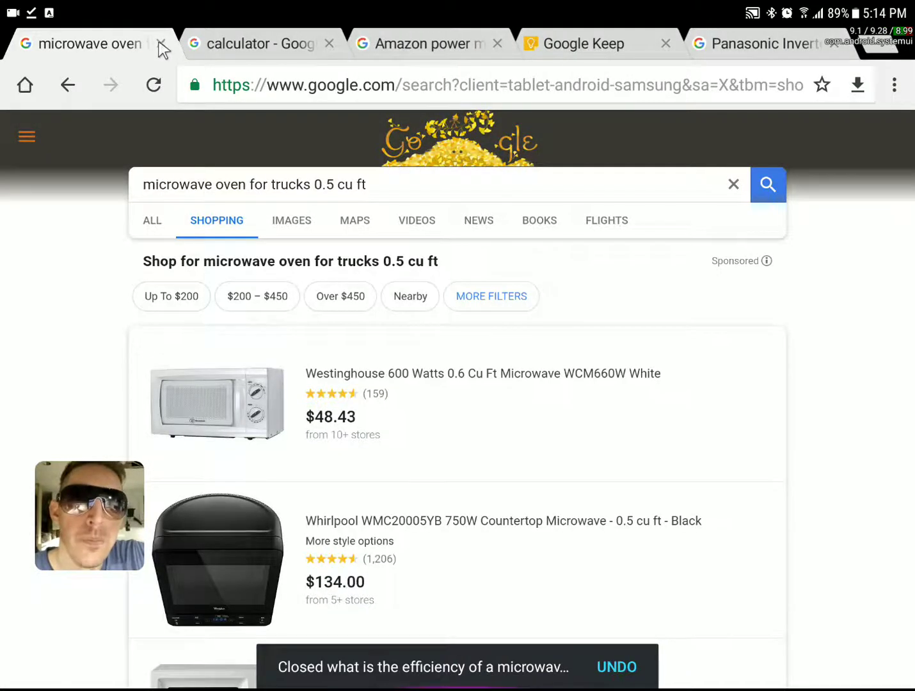
left_click(162, 44)
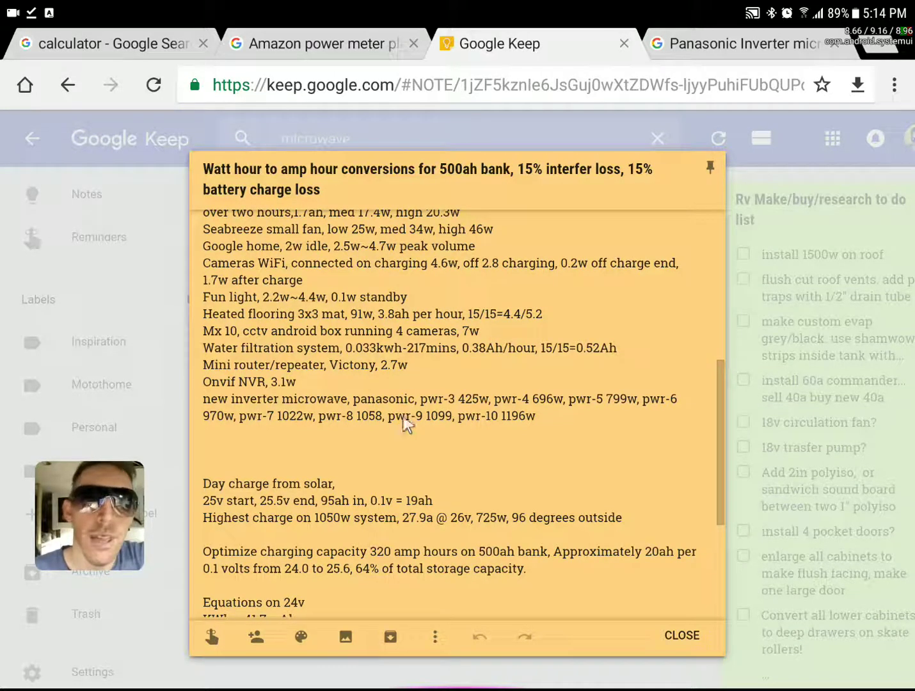
mouse_move(376, 434)
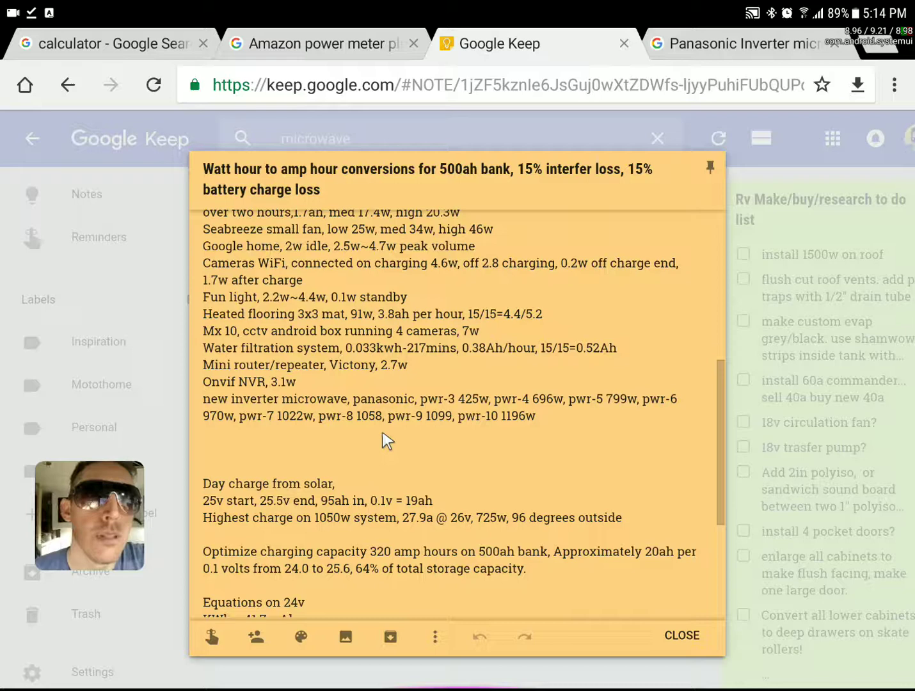
mouse_move(390, 440)
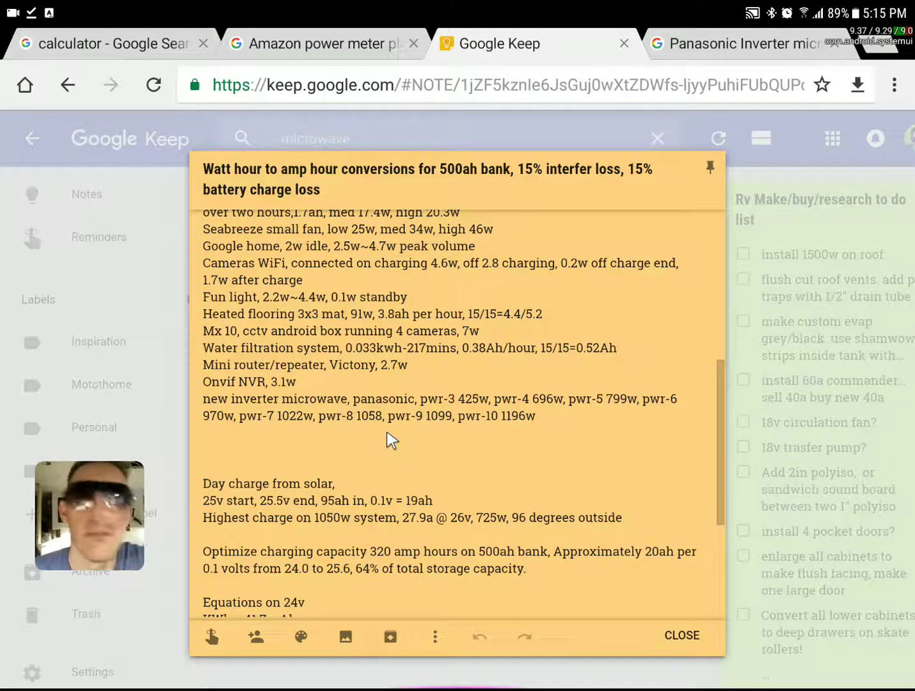
mouse_move(392, 446)
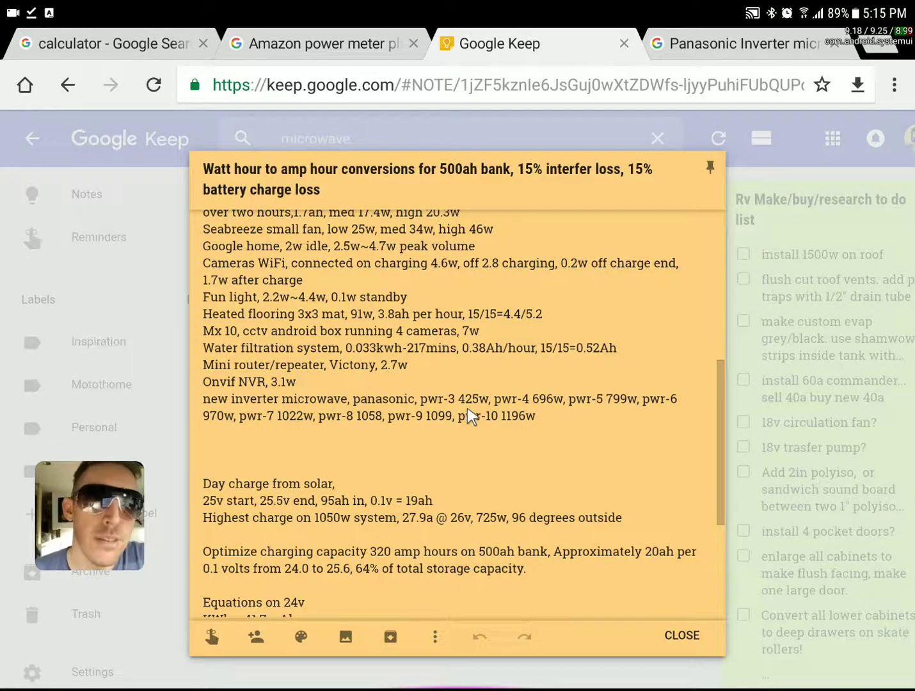
mouse_move(486, 412)
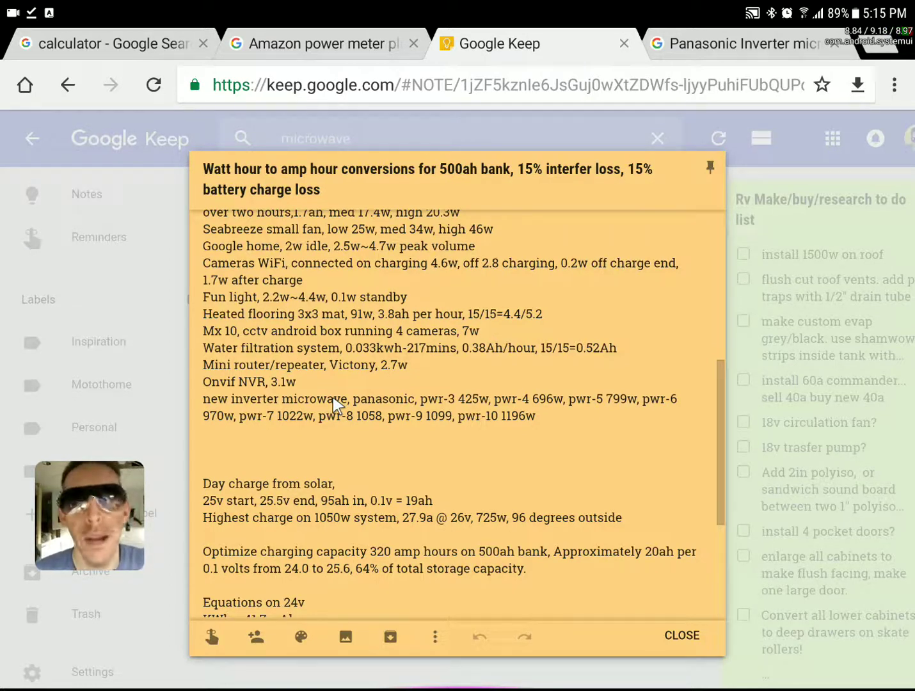
mouse_move(358, 416)
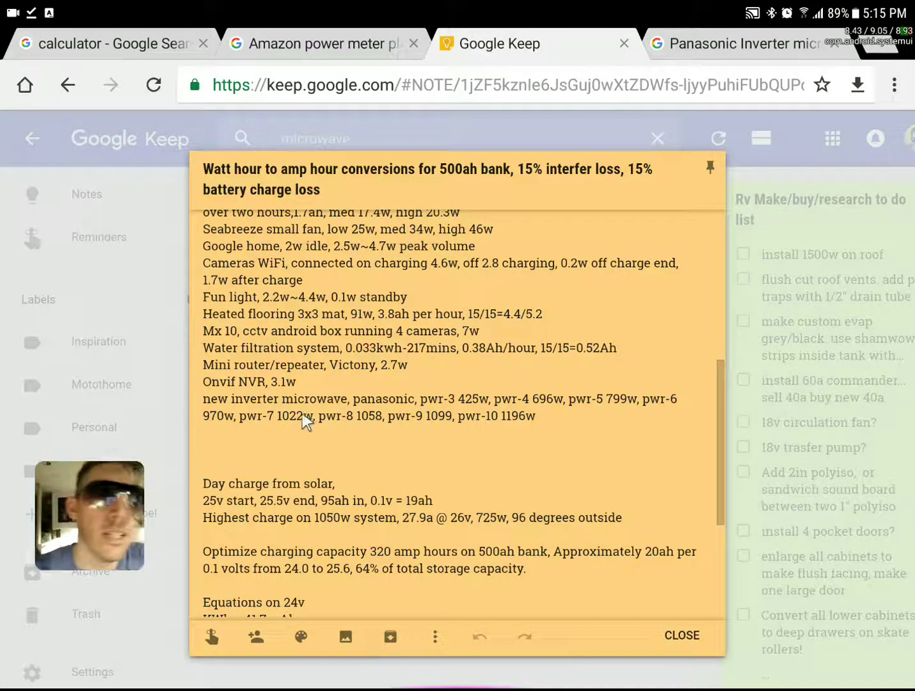
mouse_move(419, 408)
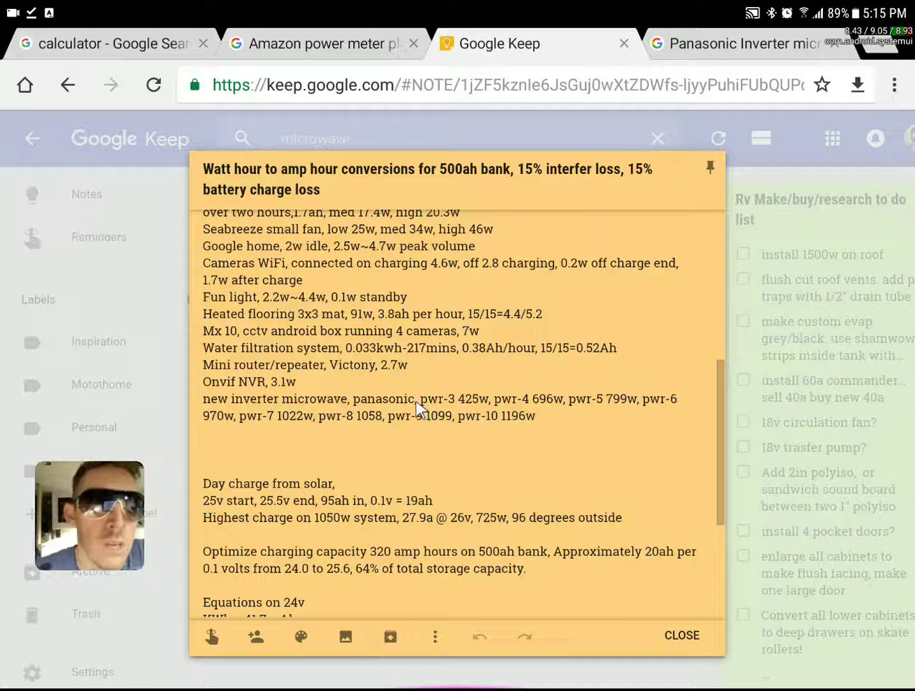
mouse_move(445, 408)
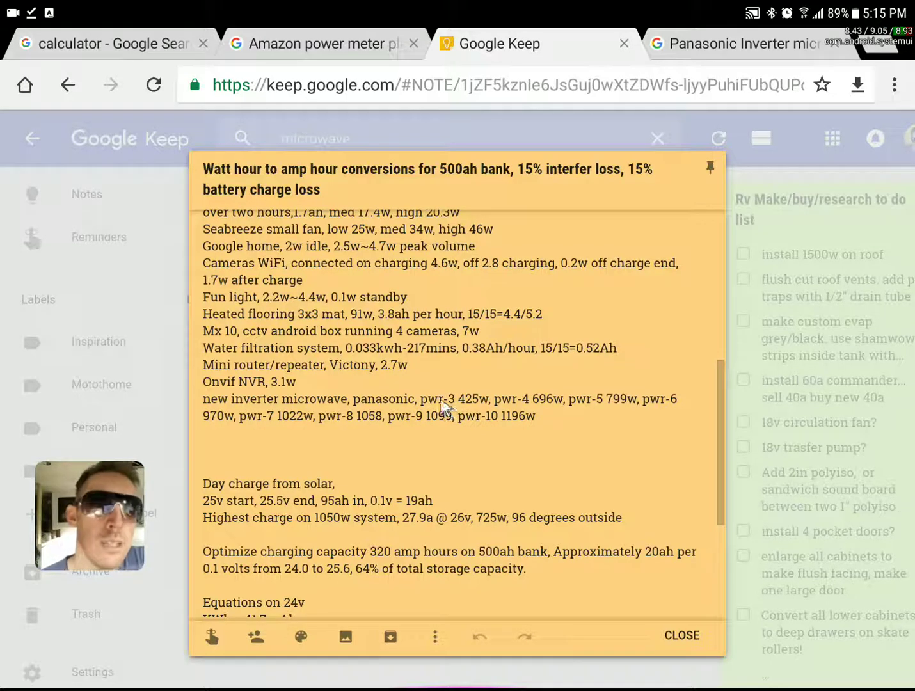
mouse_move(451, 403)
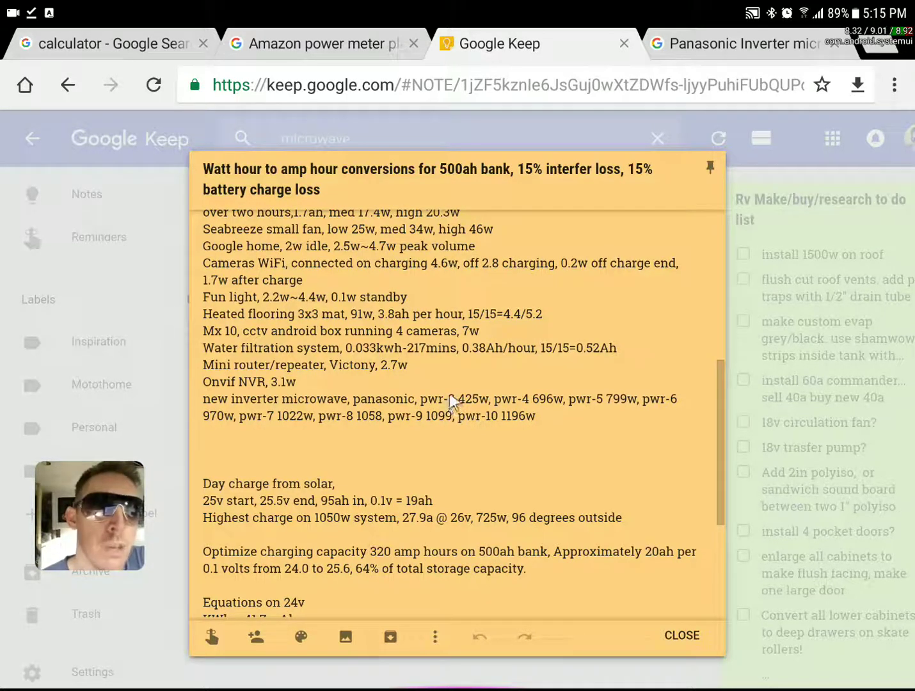
mouse_move(454, 408)
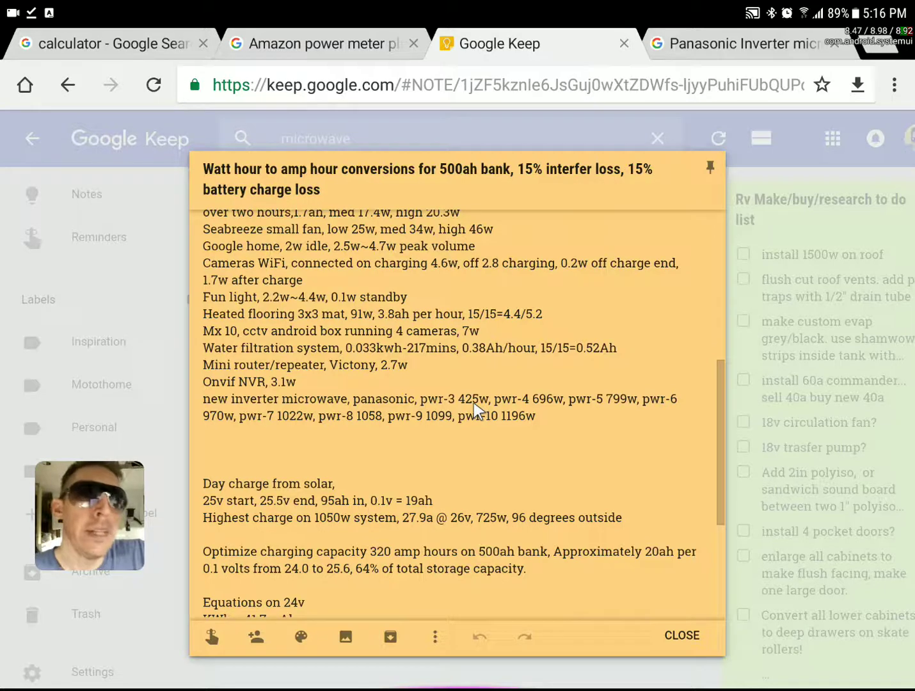
mouse_move(483, 416)
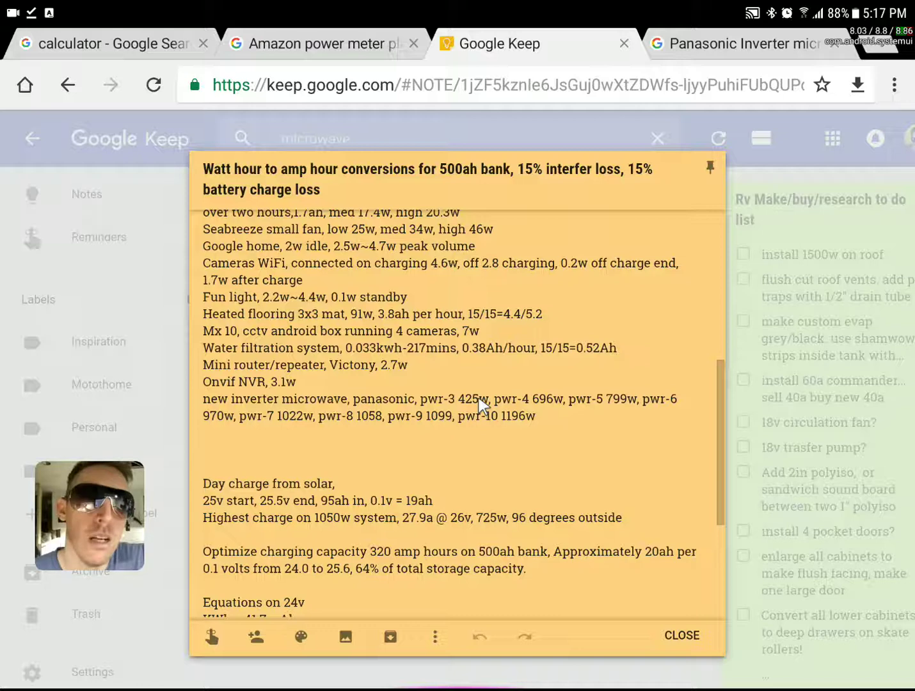
mouse_move(534, 410)
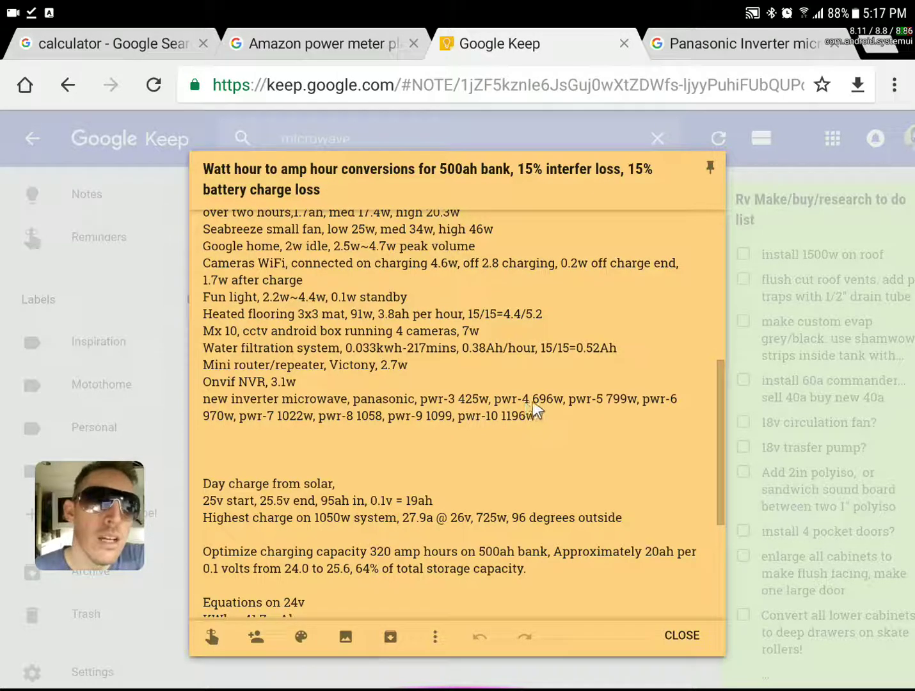
mouse_move(568, 411)
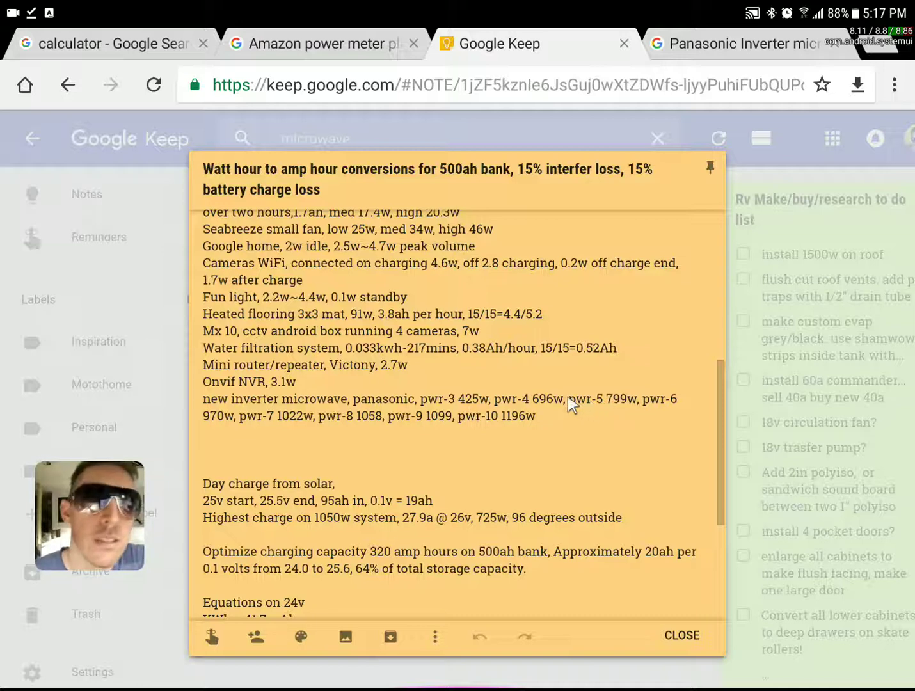
mouse_move(461, 393)
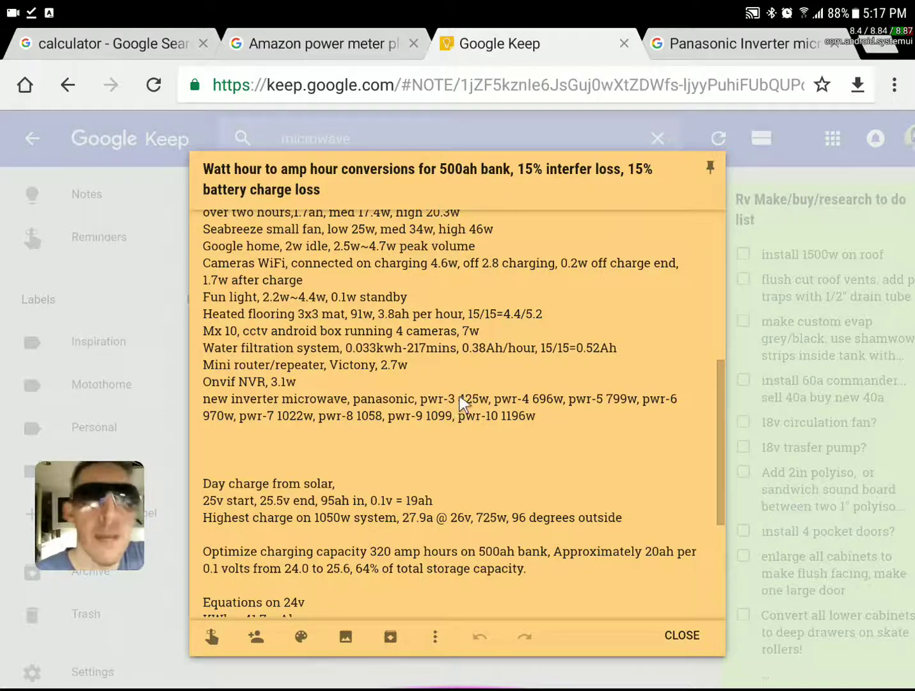
mouse_move(483, 416)
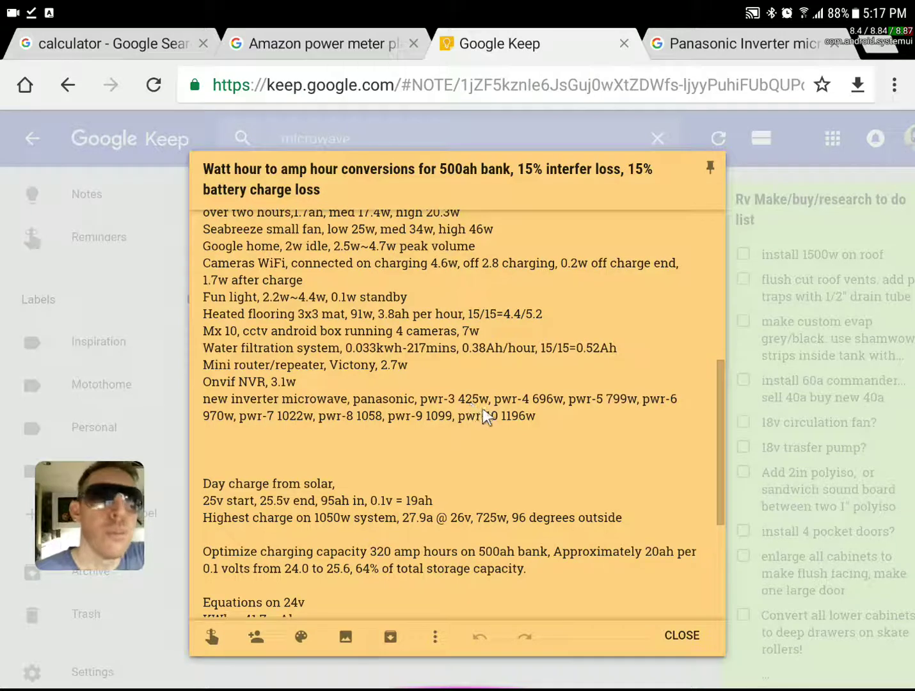
mouse_move(543, 414)
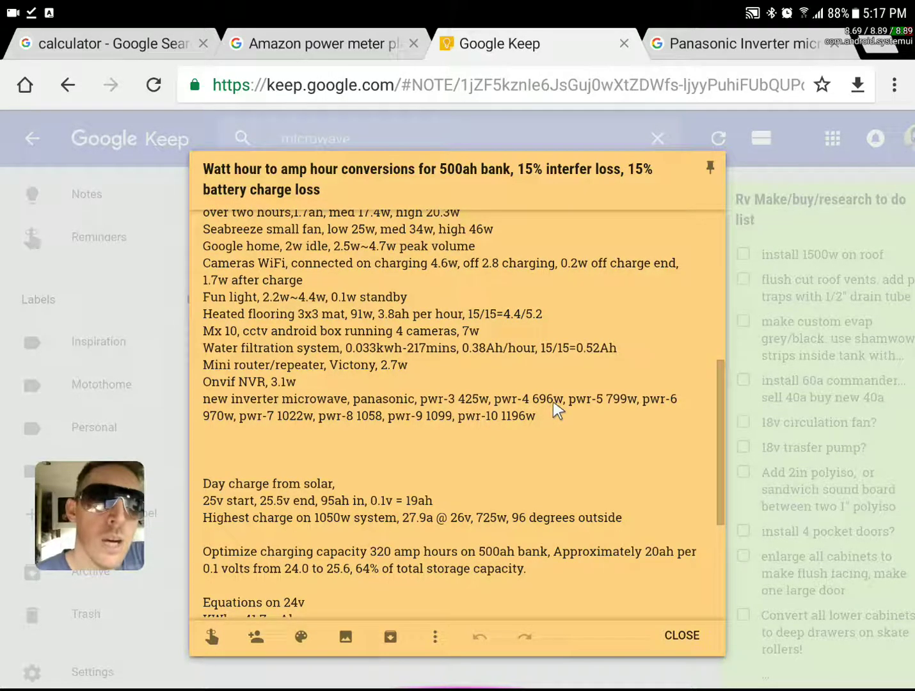
mouse_move(596, 408)
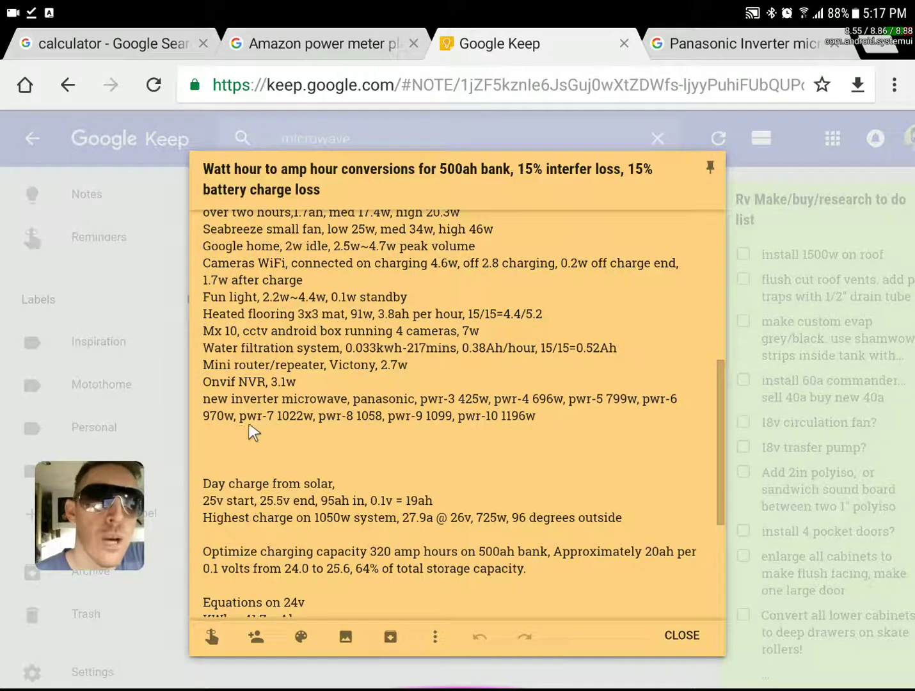
mouse_move(319, 432)
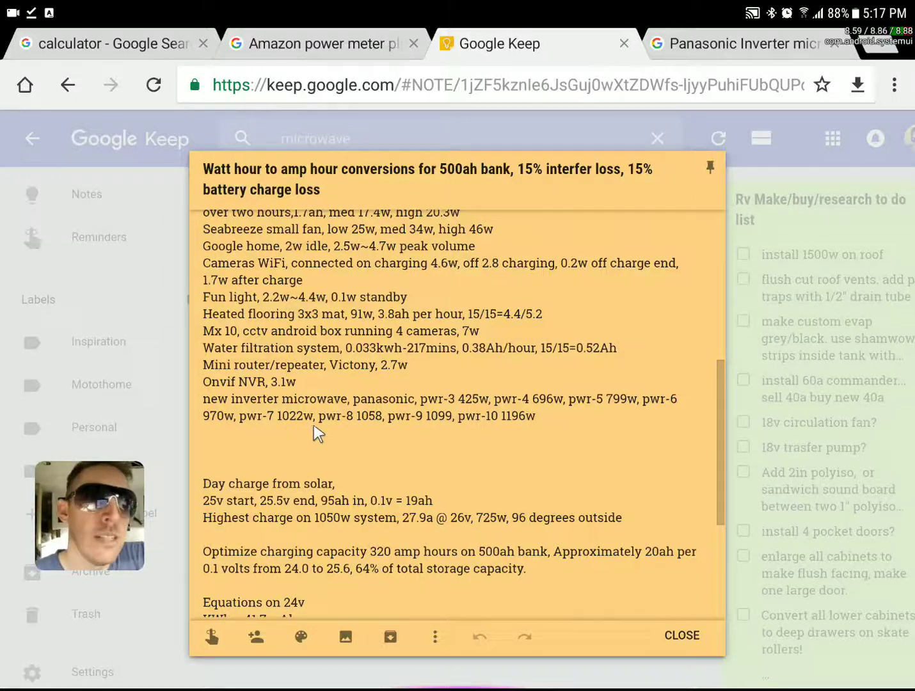
mouse_move(373, 431)
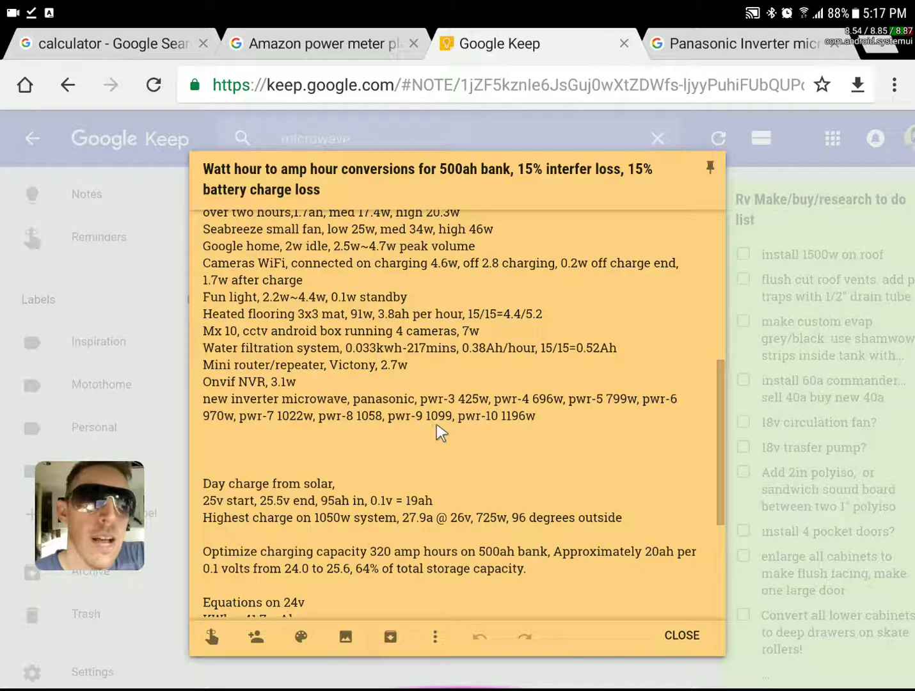
mouse_move(505, 432)
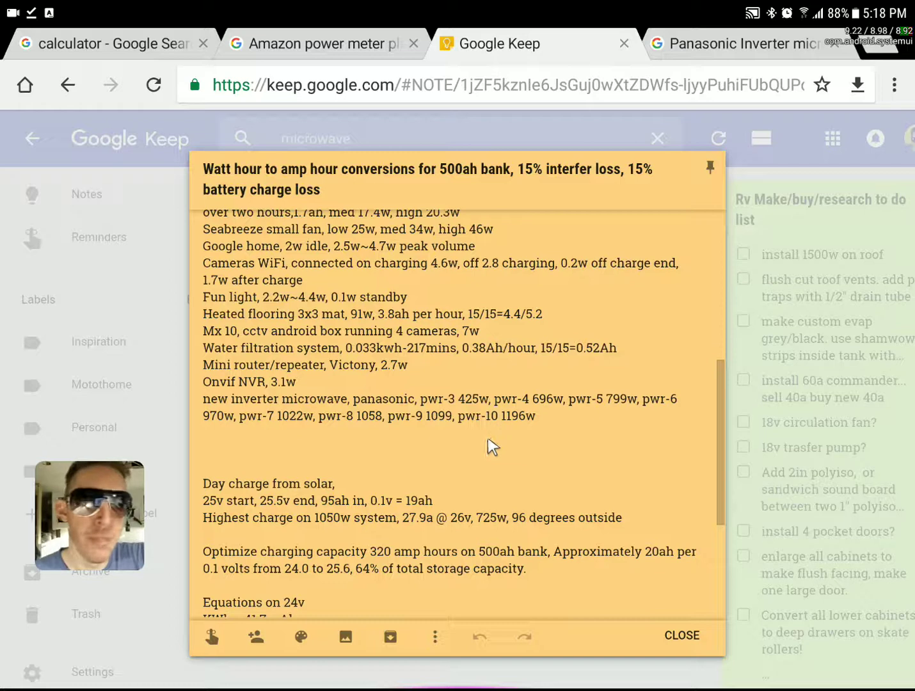
mouse_move(525, 424)
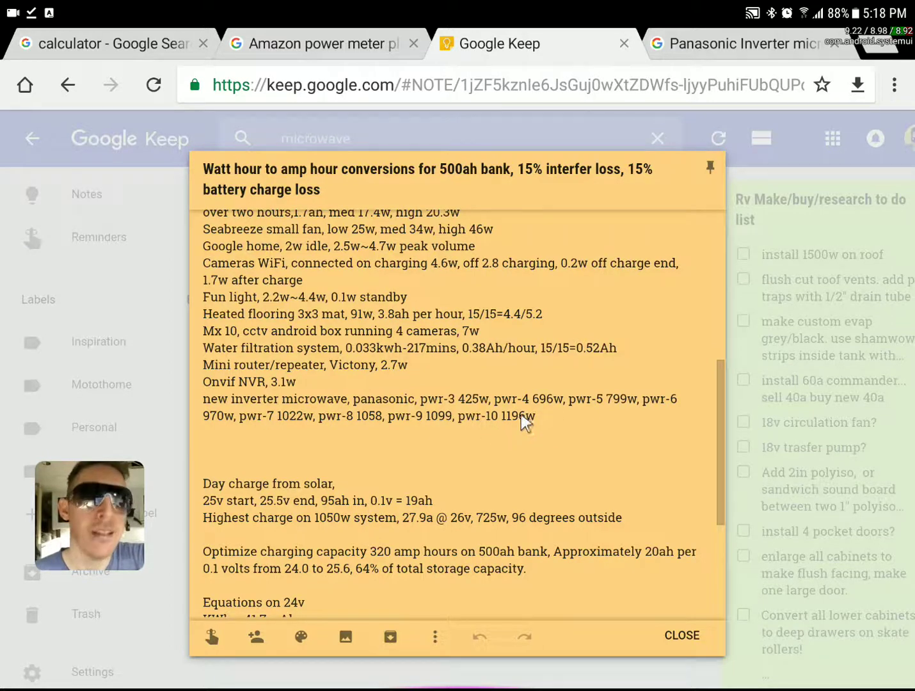
mouse_move(515, 435)
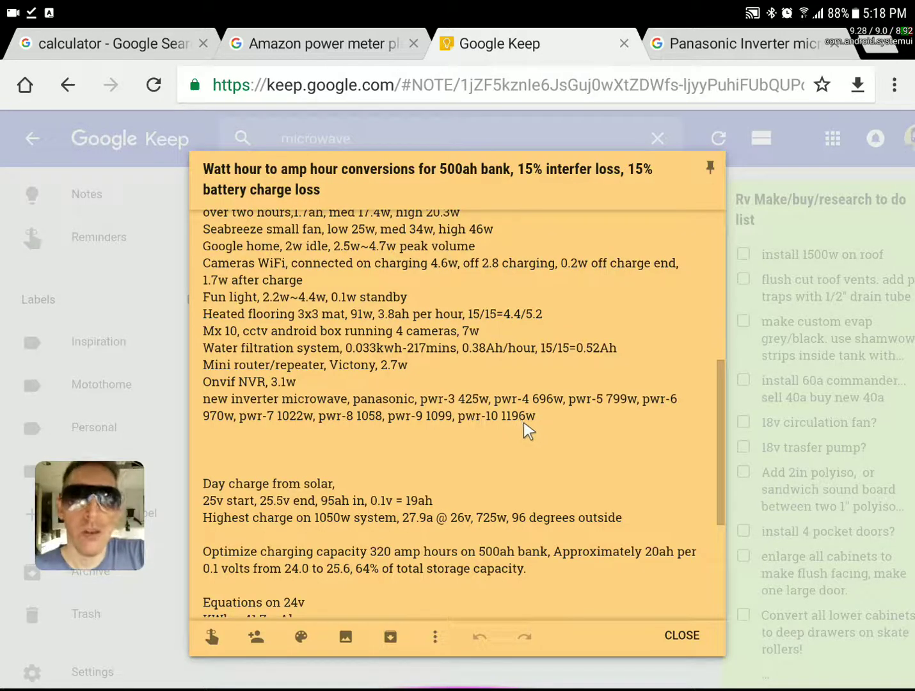
mouse_move(523, 434)
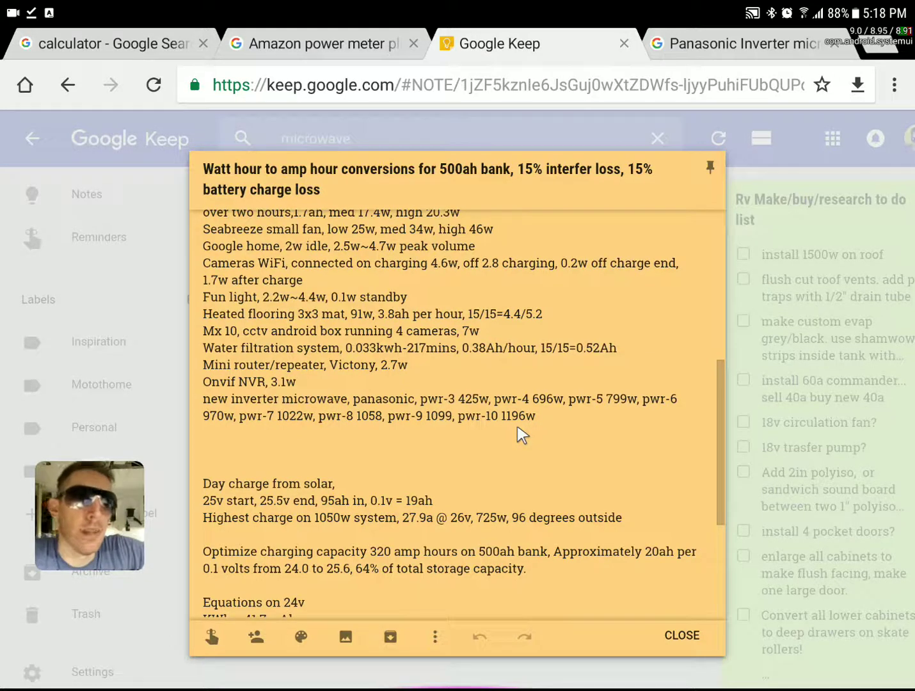
mouse_move(500, 434)
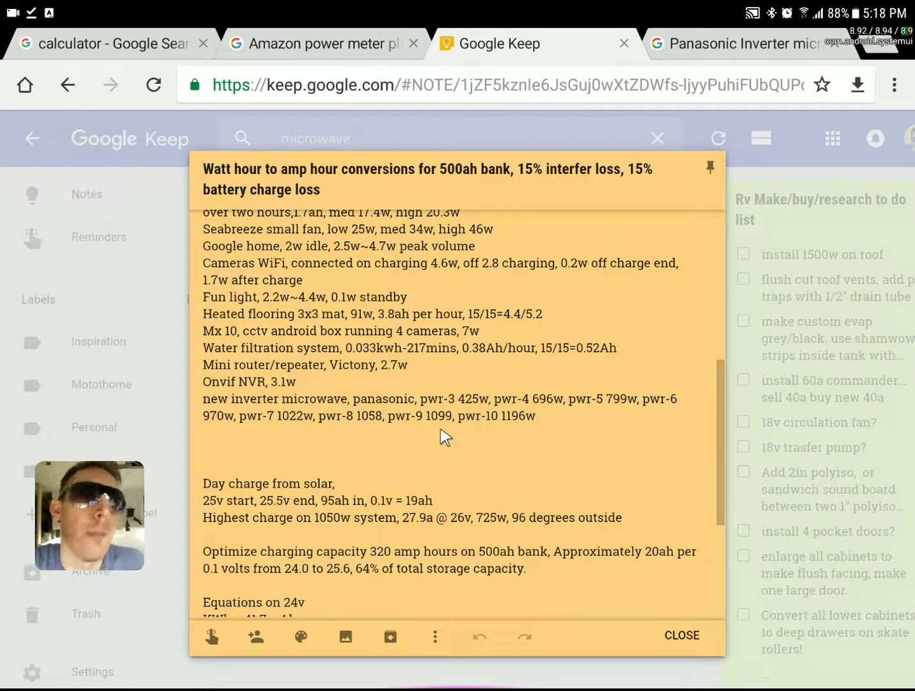
mouse_move(435, 482)
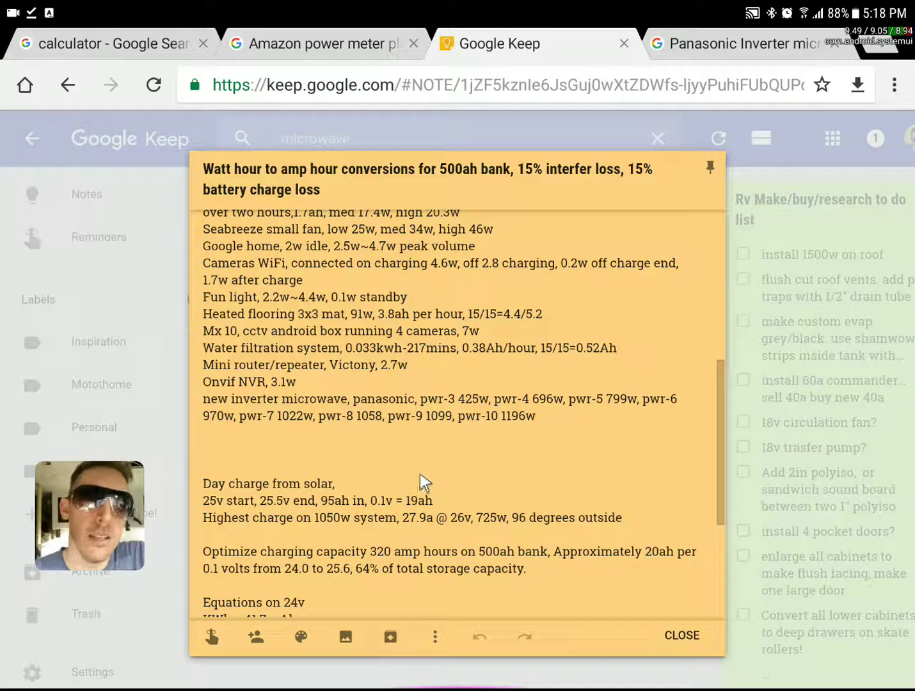
mouse_move(455, 466)
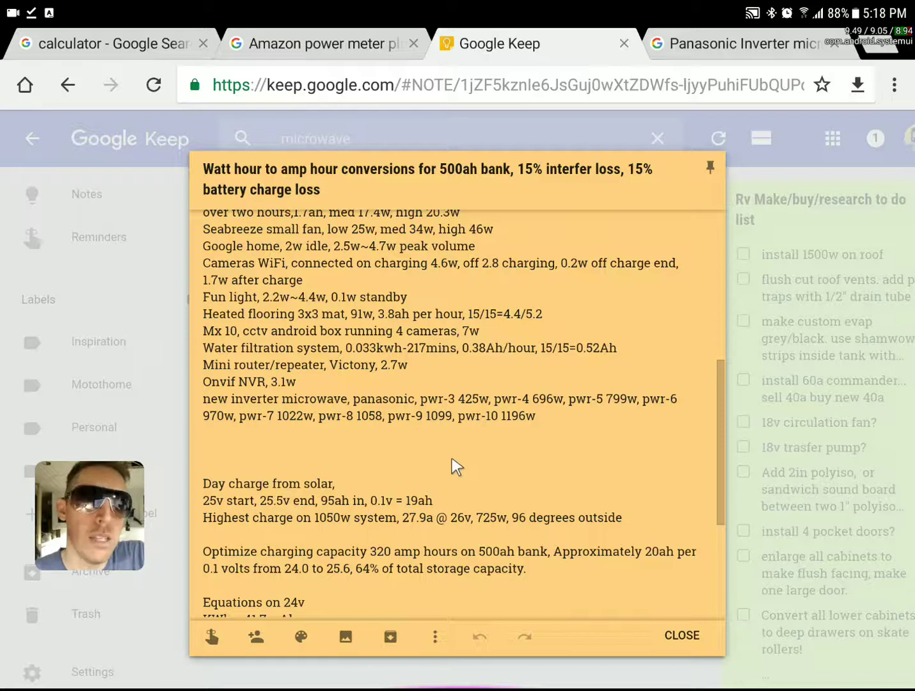
mouse_move(459, 443)
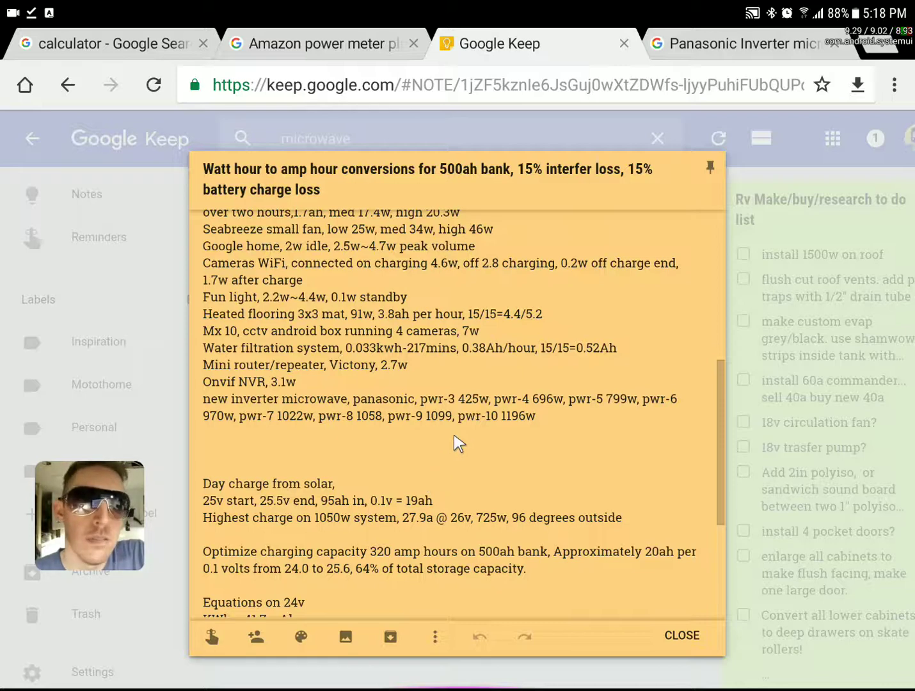
mouse_move(506, 430)
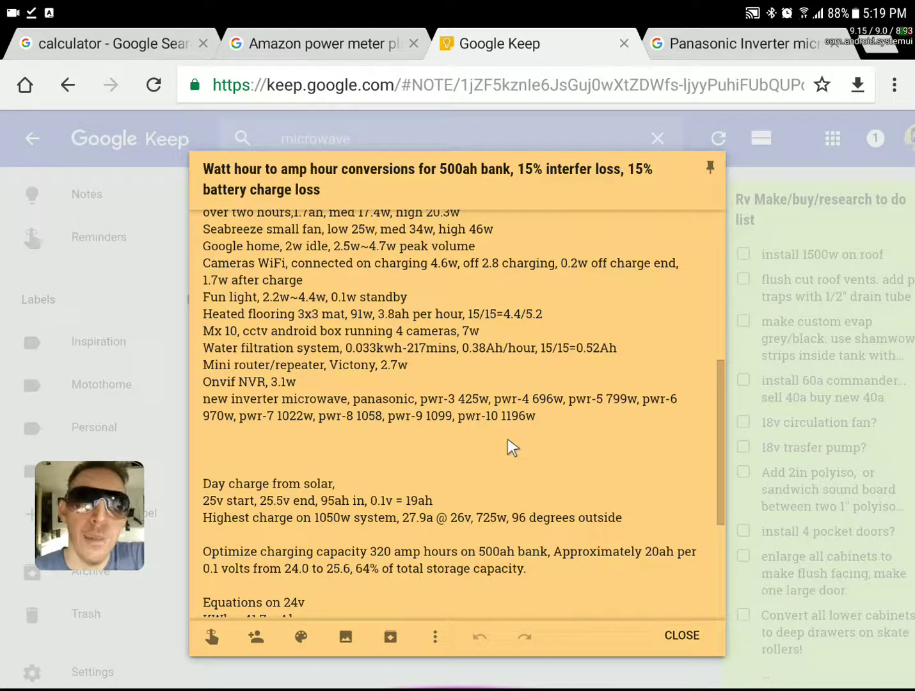
mouse_move(532, 422)
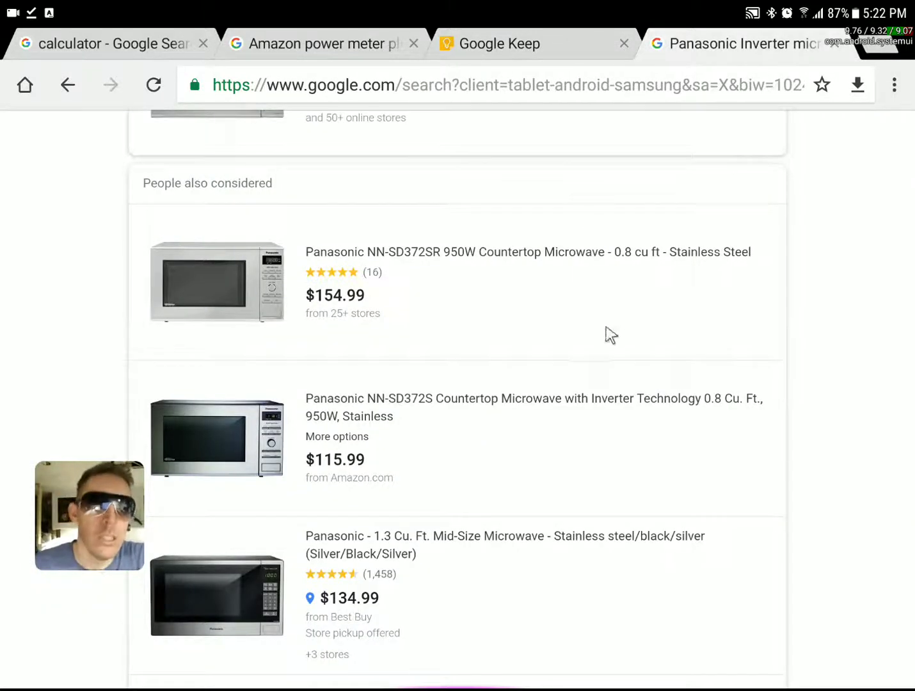
scroll("down", 3)
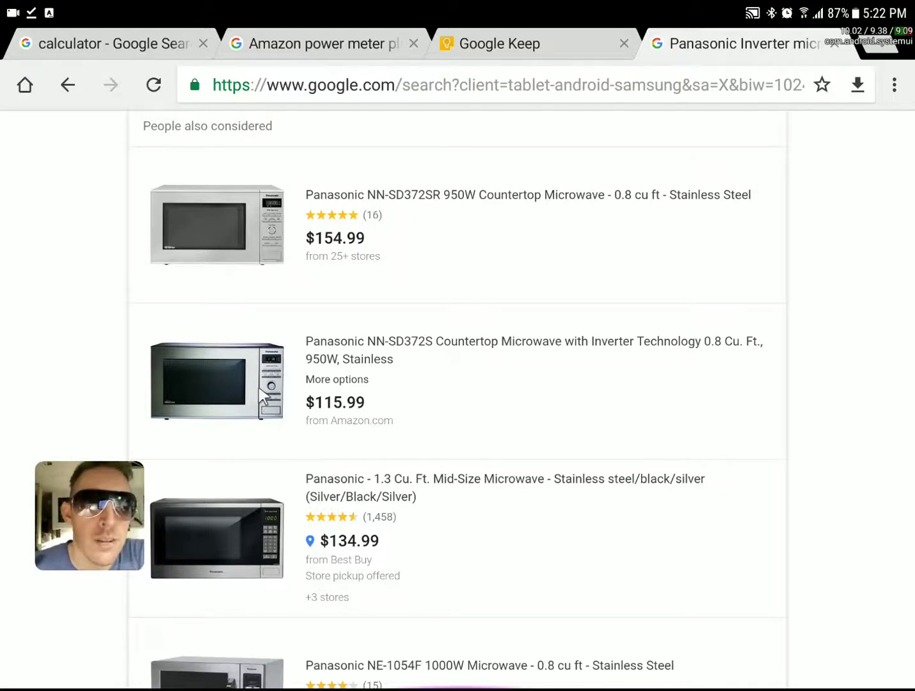
mouse_move(490, 389)
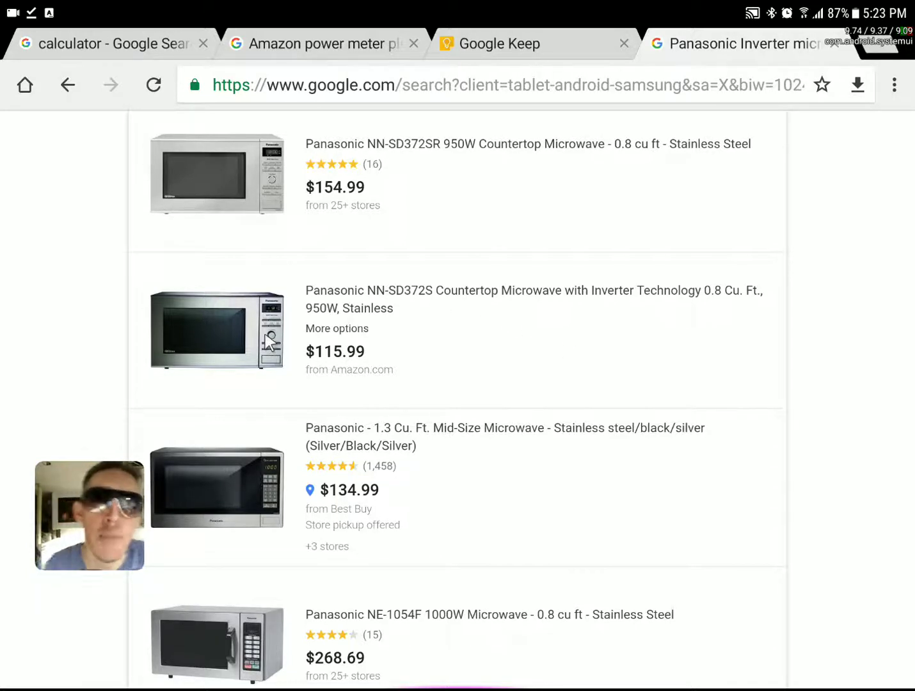
mouse_move(272, 486)
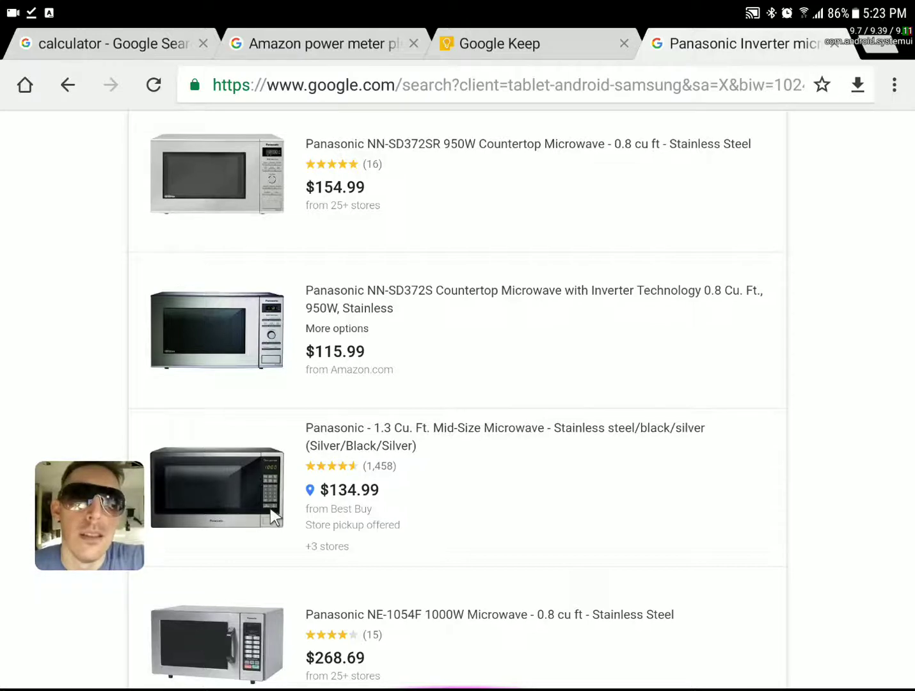
mouse_move(277, 504)
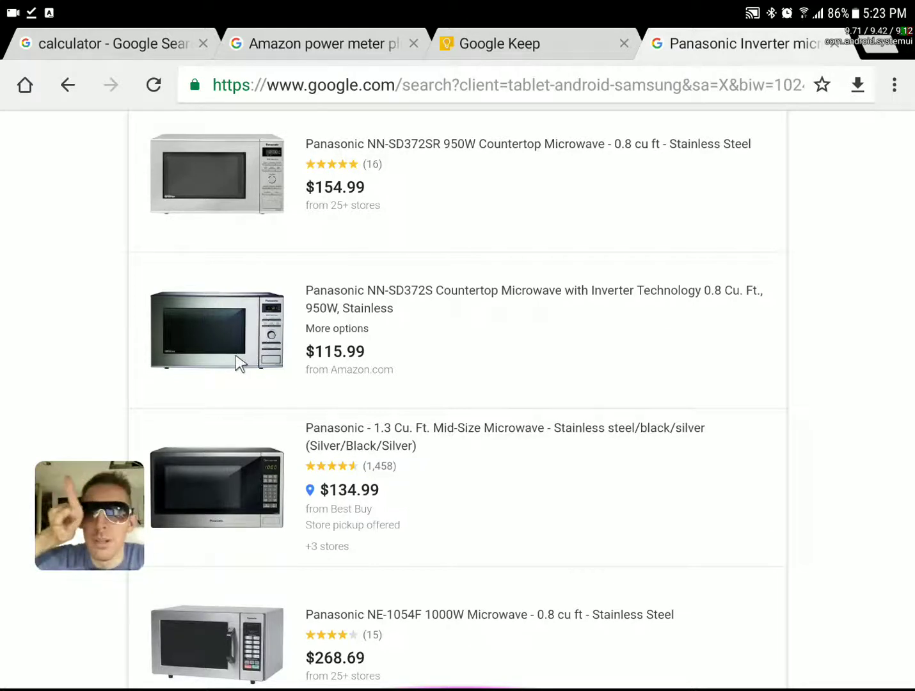
mouse_move(235, 379)
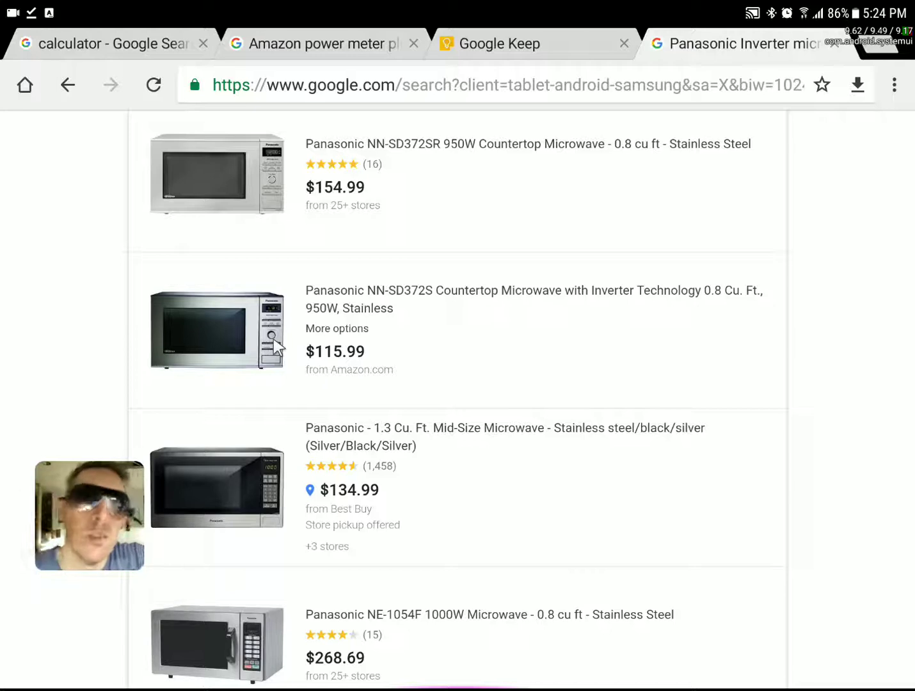
mouse_move(269, 374)
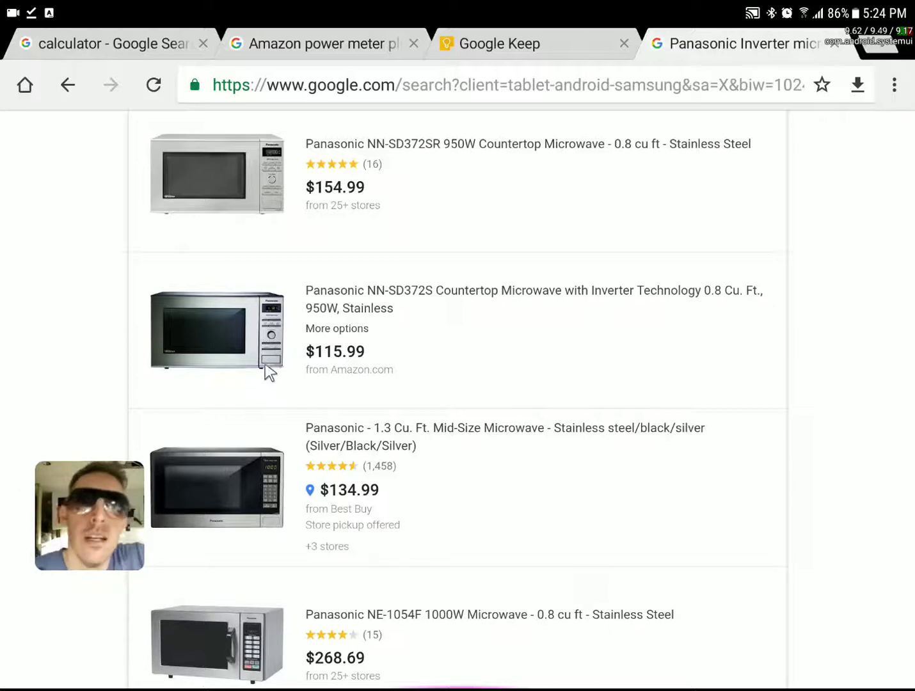
mouse_move(263, 379)
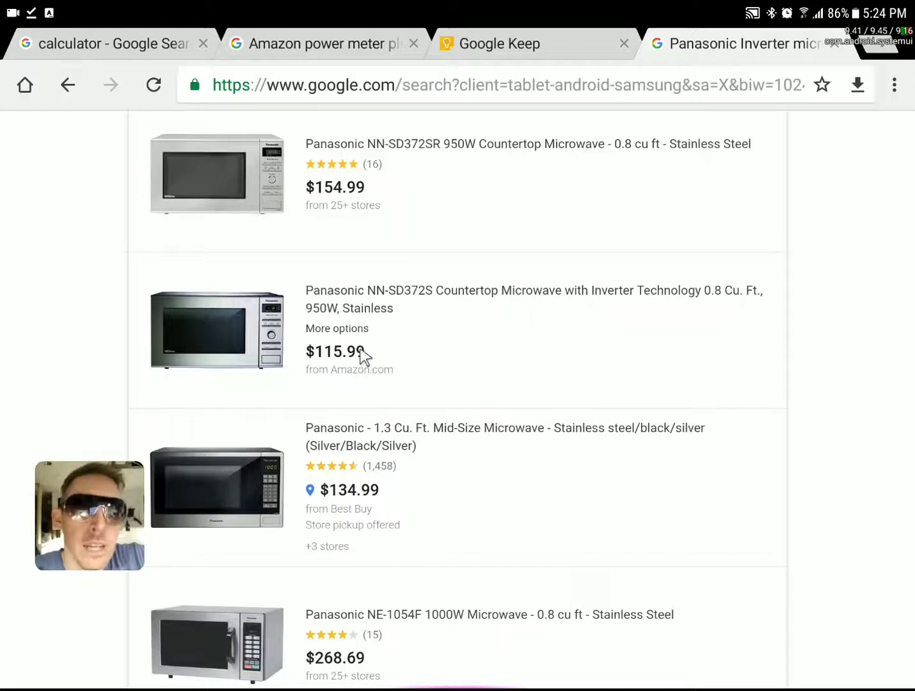
mouse_move(512, 303)
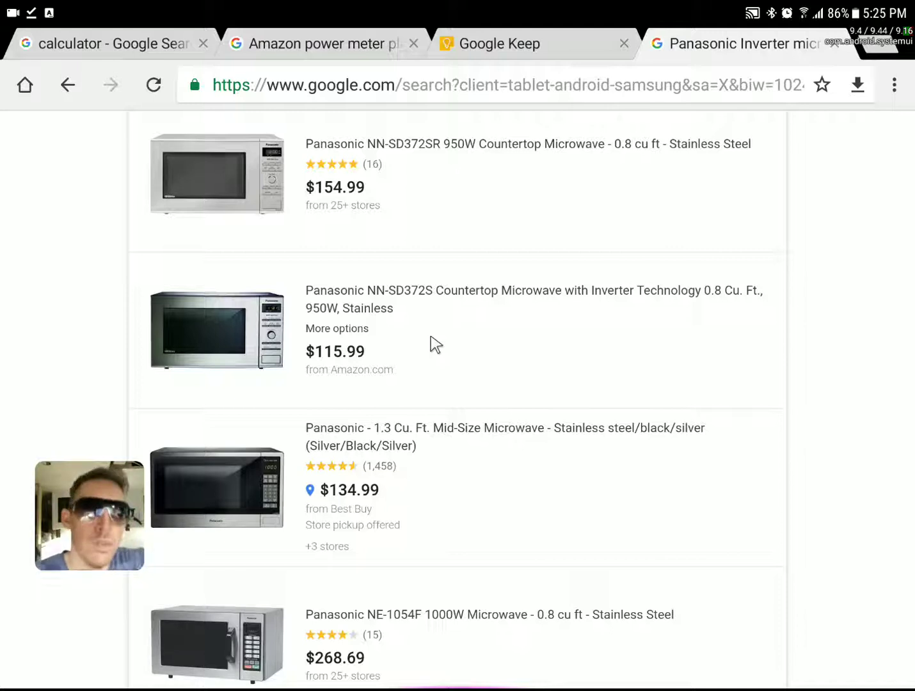
mouse_move(423, 375)
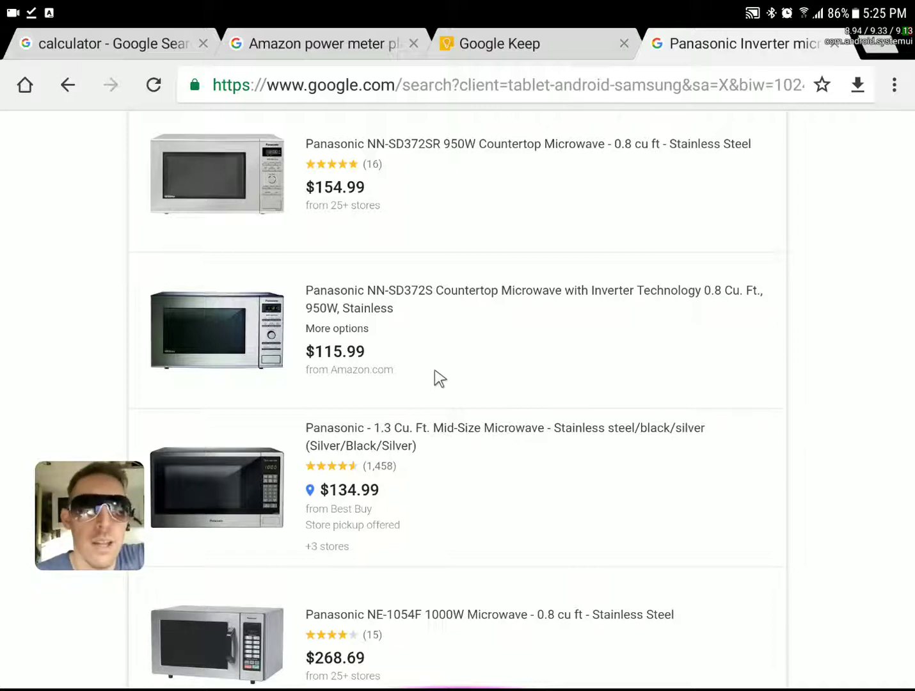
mouse_move(445, 378)
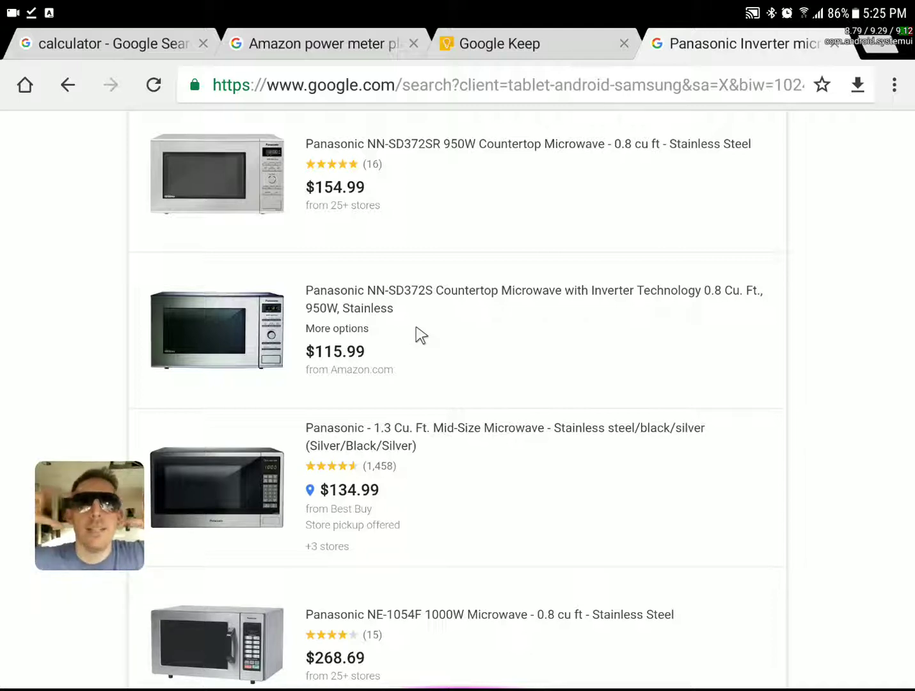
mouse_move(428, 346)
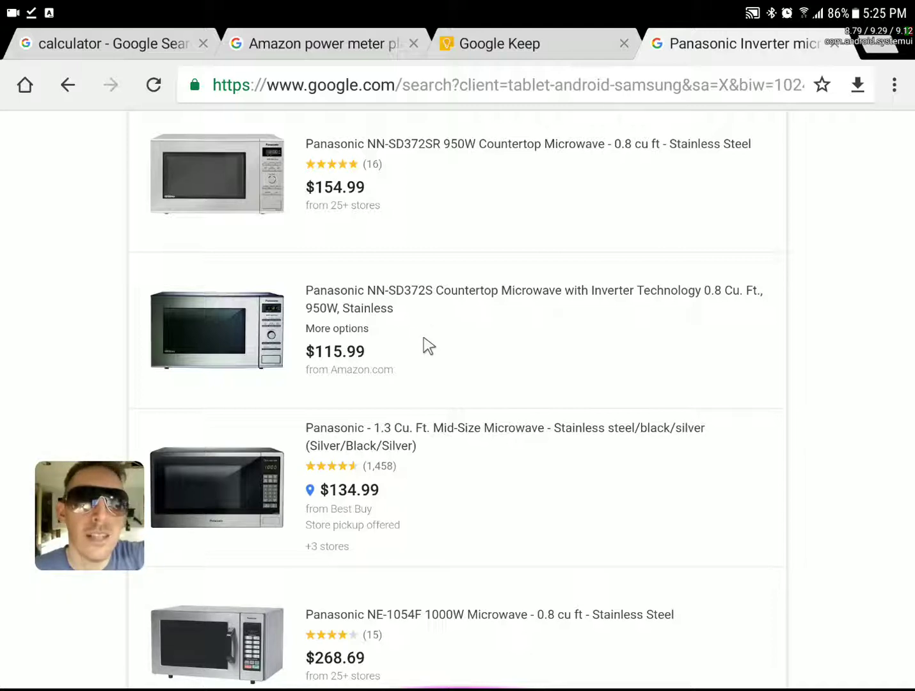
mouse_move(427, 364)
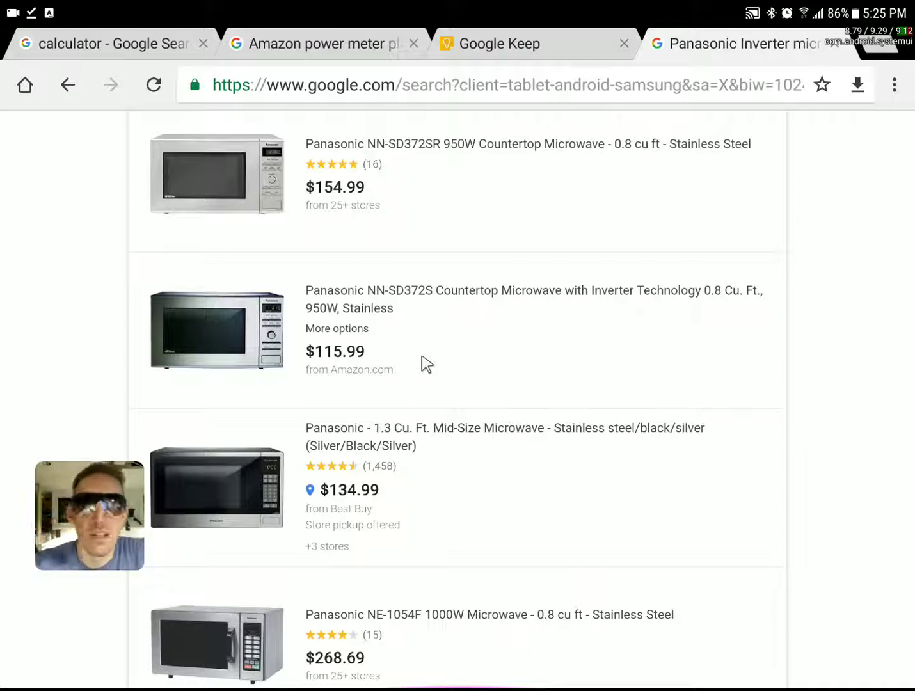